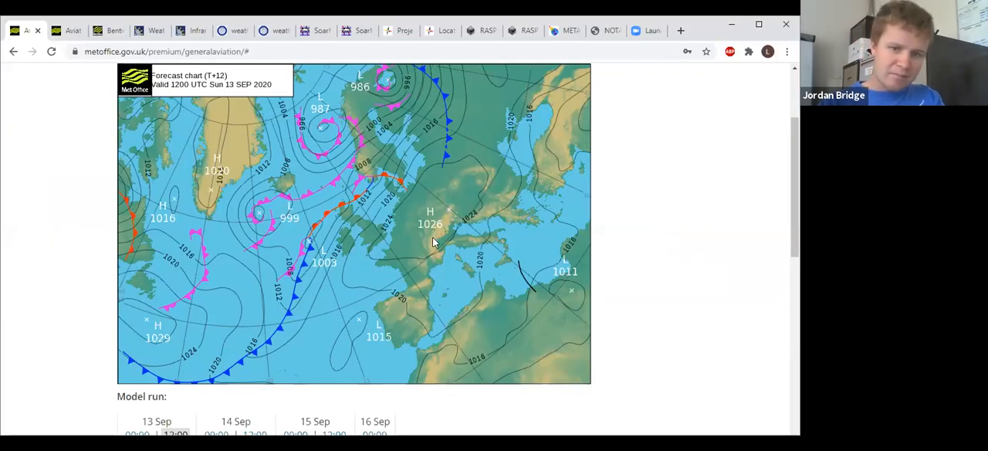
pyautogui.moveTo(422, 232)
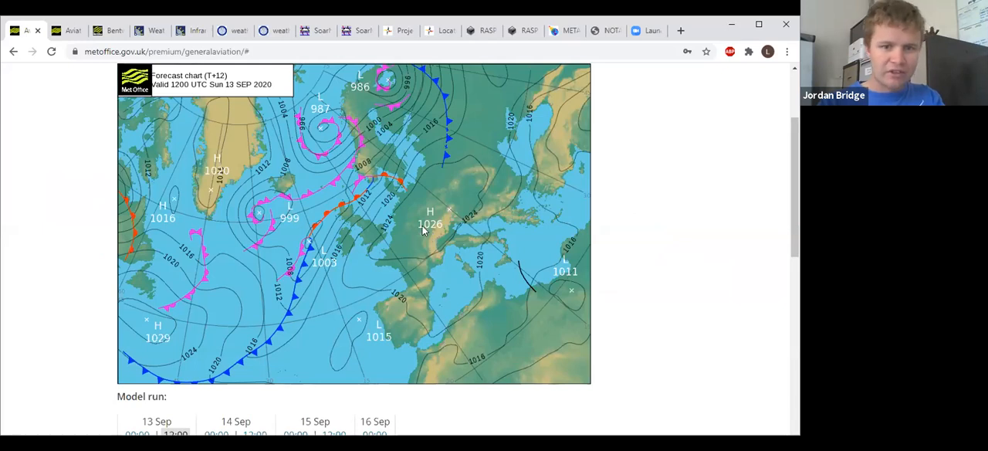
pyautogui.moveTo(444, 259)
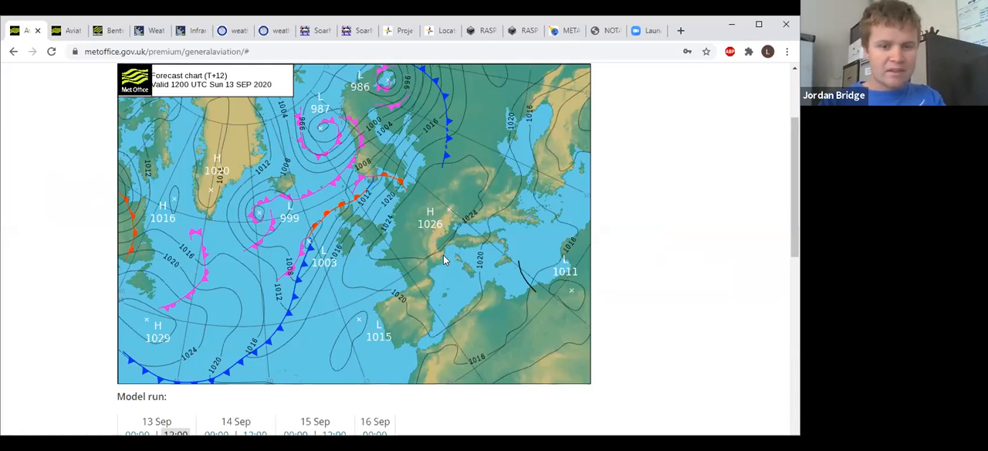
pyautogui.moveTo(429, 269)
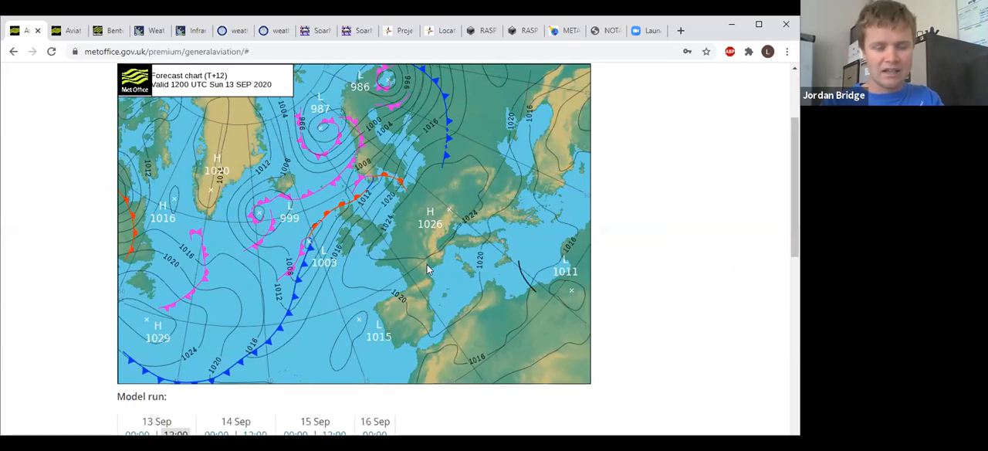
pyautogui.moveTo(382, 234)
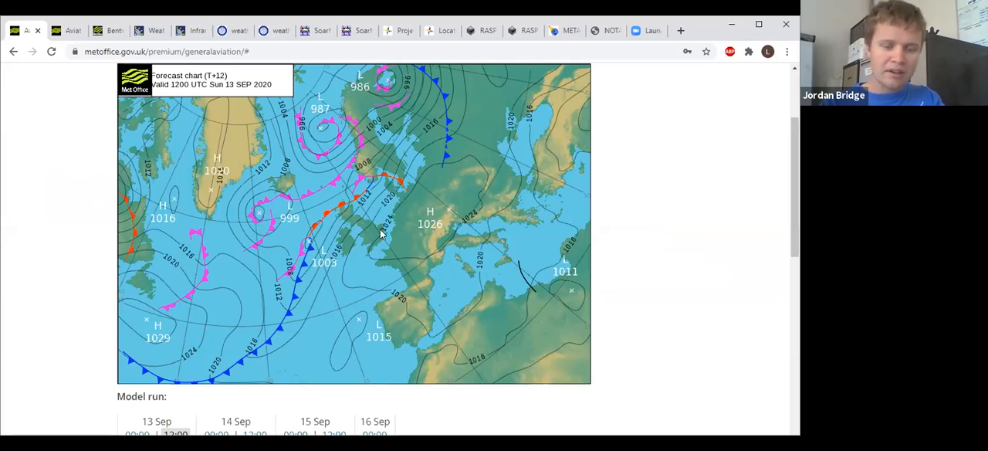
pyautogui.moveTo(345, 268)
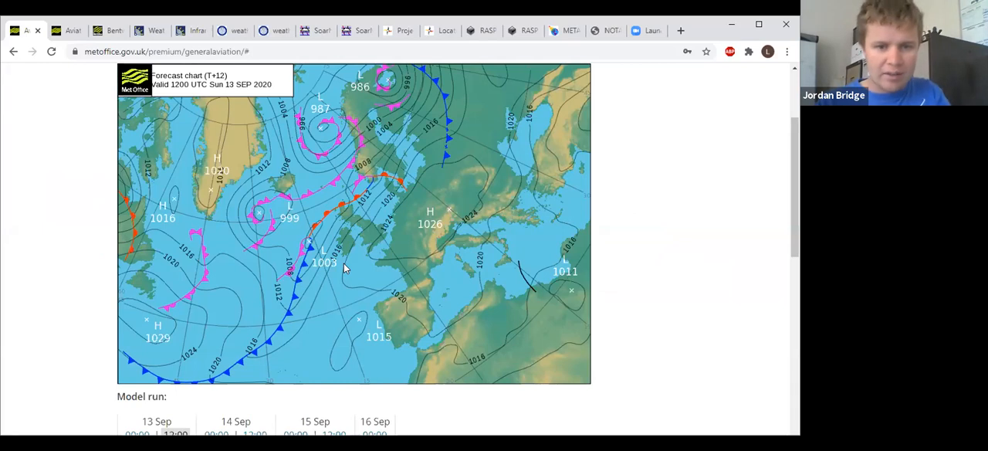
pyautogui.moveTo(375, 254)
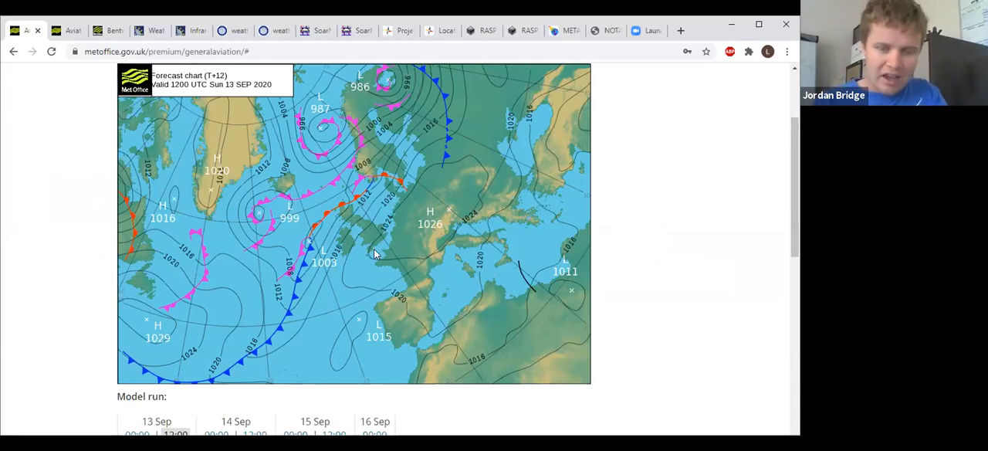
pyautogui.moveTo(387, 266)
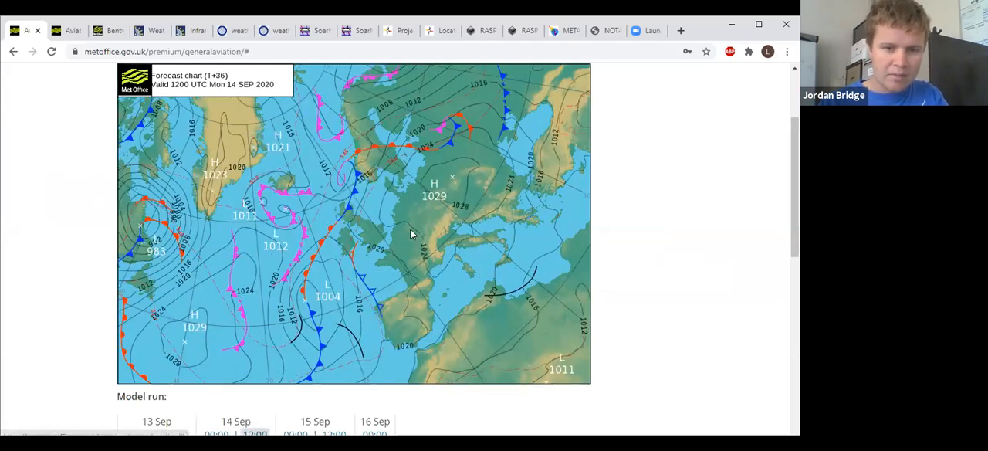
pyautogui.moveTo(438, 193)
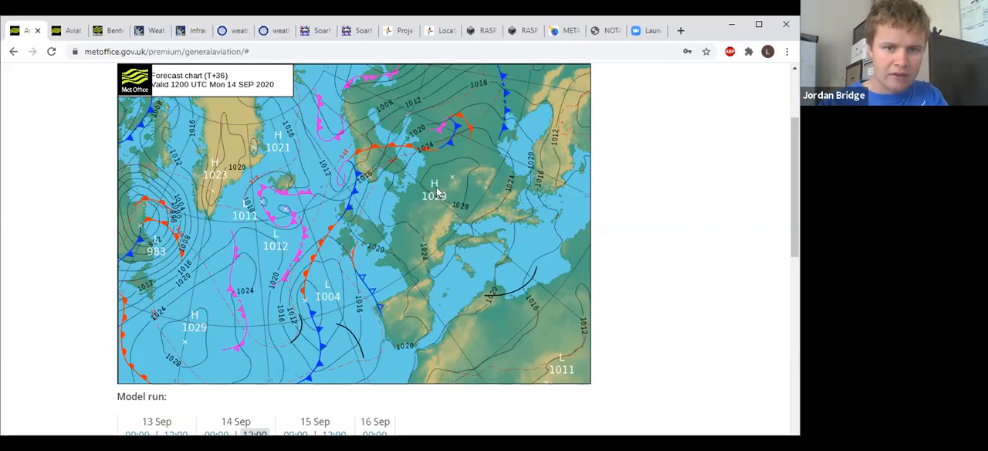
pyautogui.moveTo(471, 185)
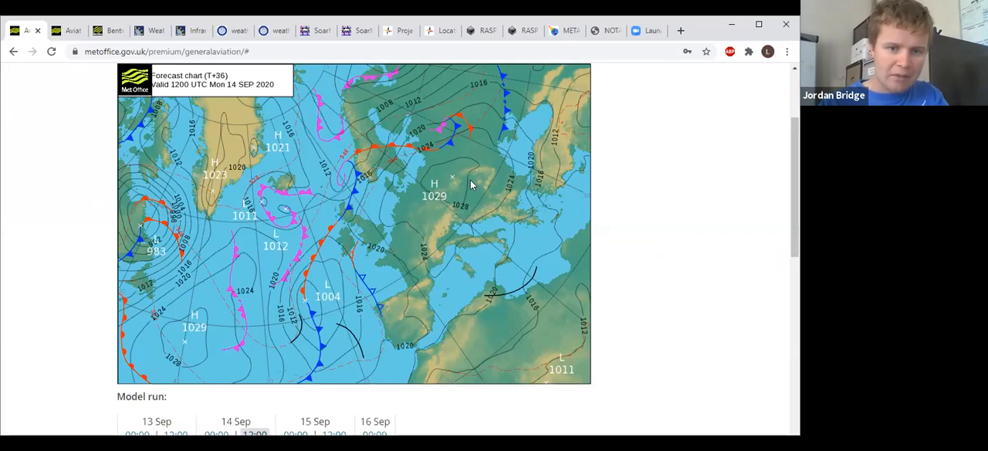
pyautogui.moveTo(450, 284)
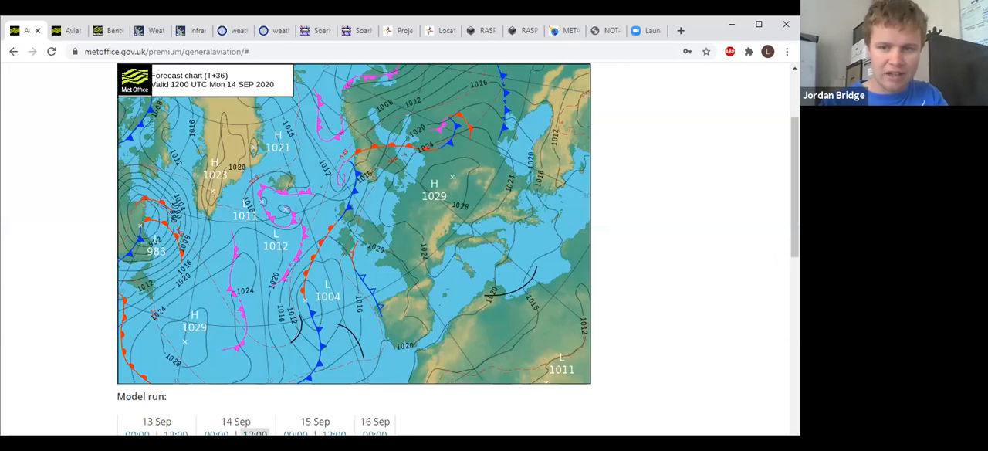
# View the 15 Sep 1200 UTC and 16 Sep 0000 UTC forecast charts.
pyautogui.scroll(-3)
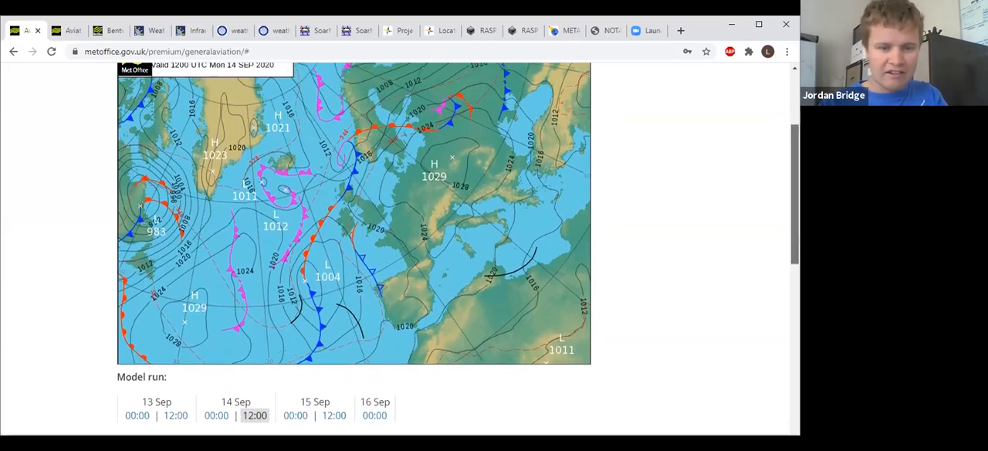
pyautogui.click(333, 426)
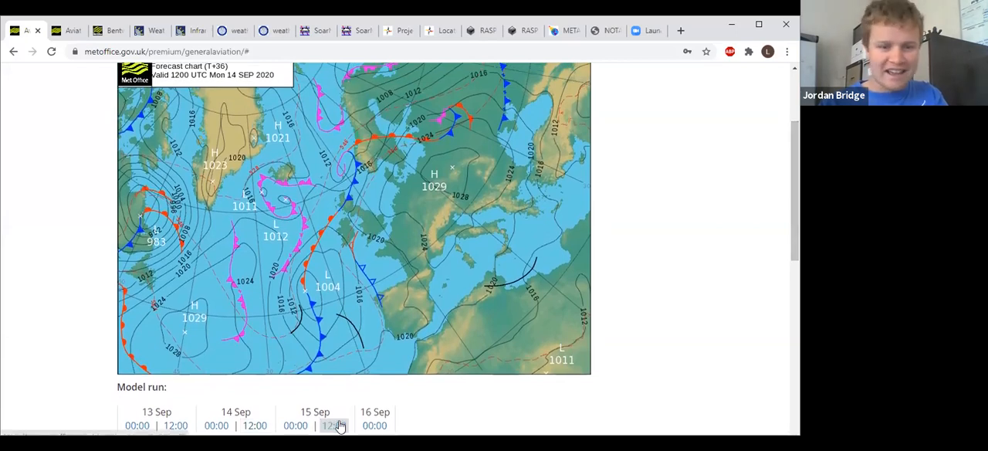
pyautogui.click(374, 426)
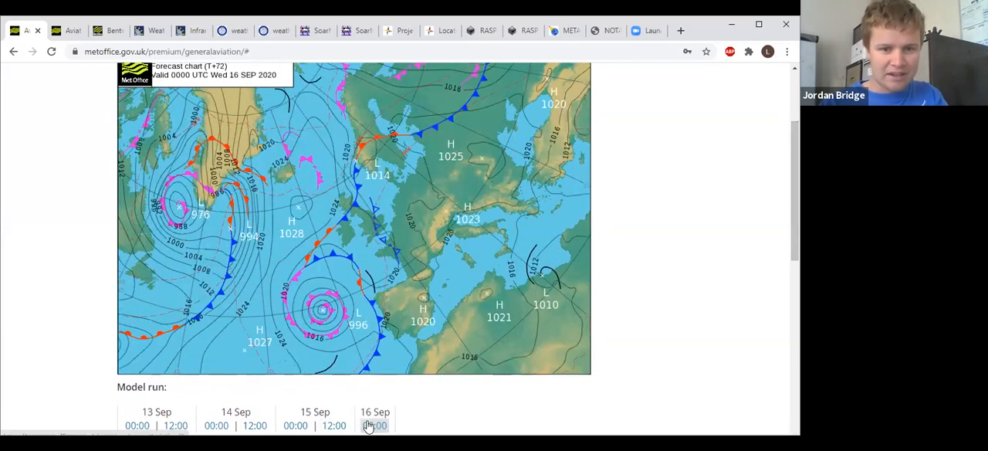
pyautogui.click(374, 425)
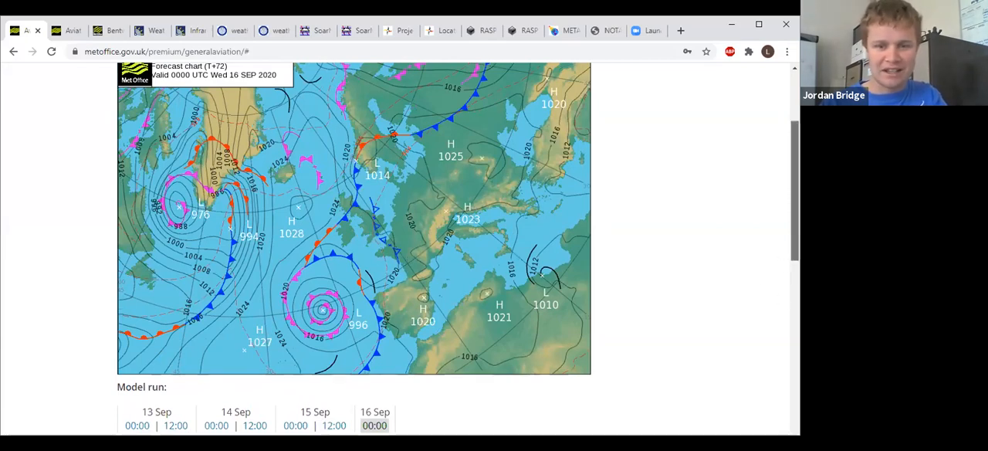
# Go back to the 13 Sep 1200 UTC wind and temperature chart.
pyautogui.scroll(-3)
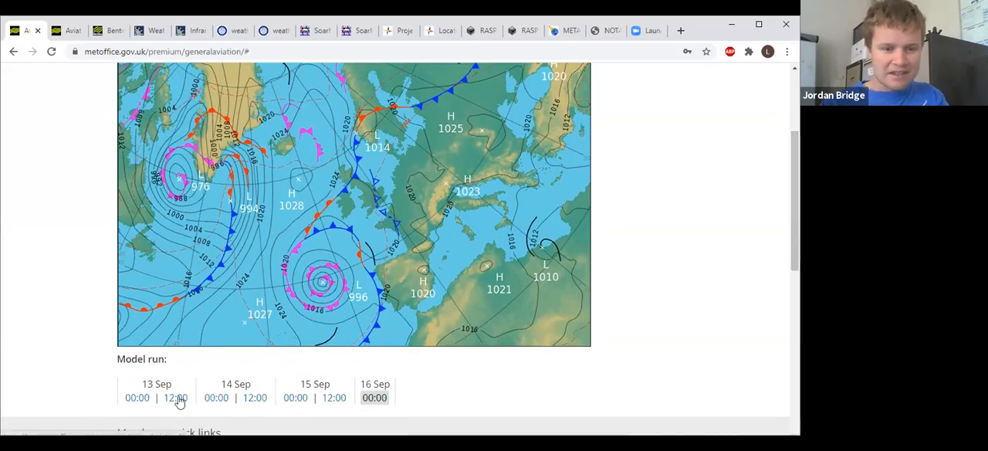
pyautogui.click(175, 398)
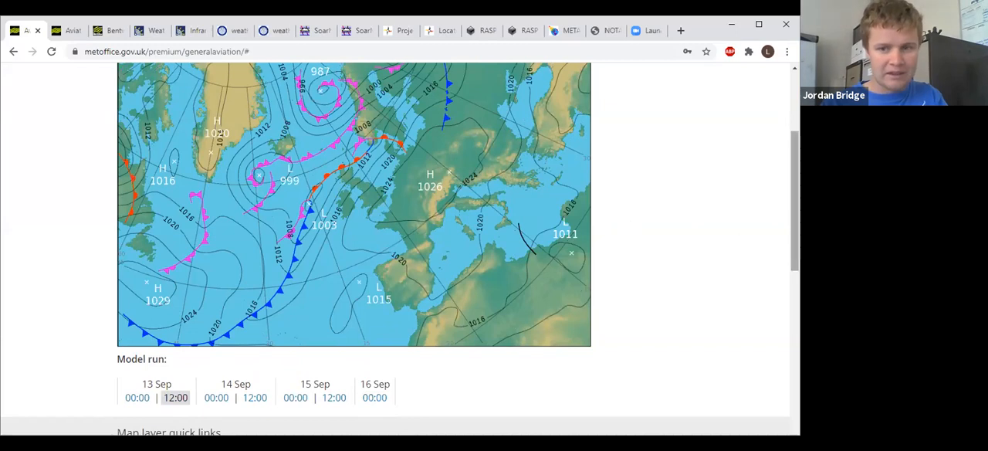
pyautogui.scroll(-3)
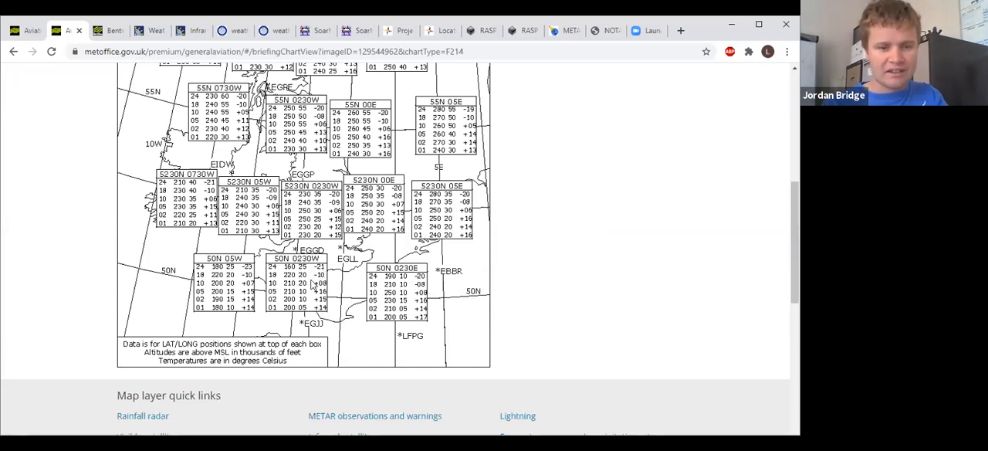
pyautogui.moveTo(312, 285)
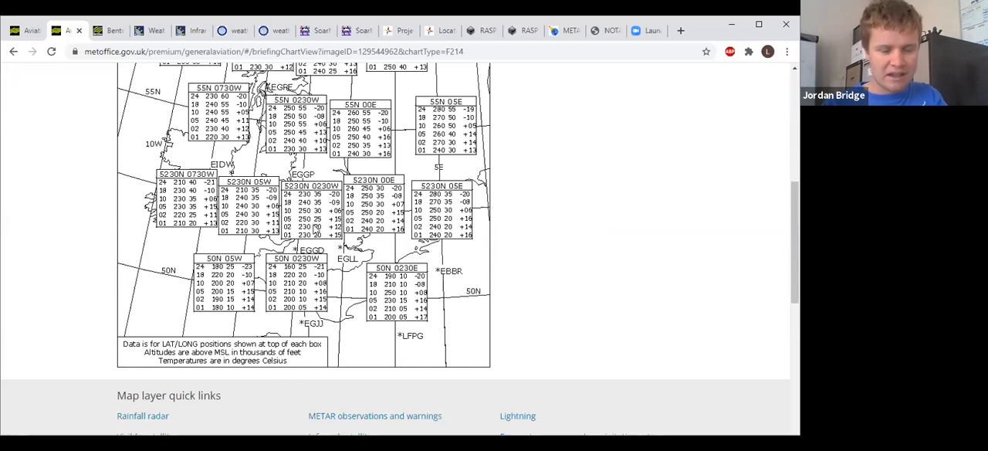
pyautogui.moveTo(315, 229)
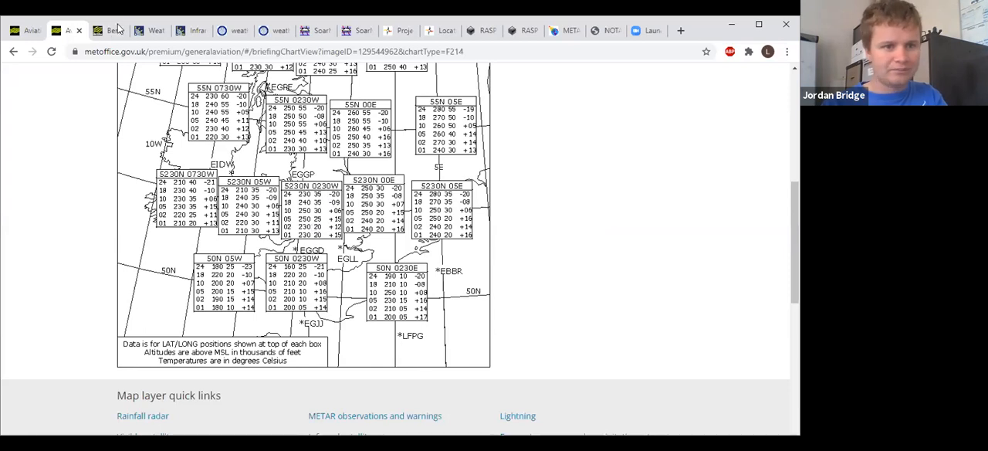
# Show the Met Office hourly forecast: sunny, peaking around 20°C, south-westerly winds.
pyautogui.click(108, 30)
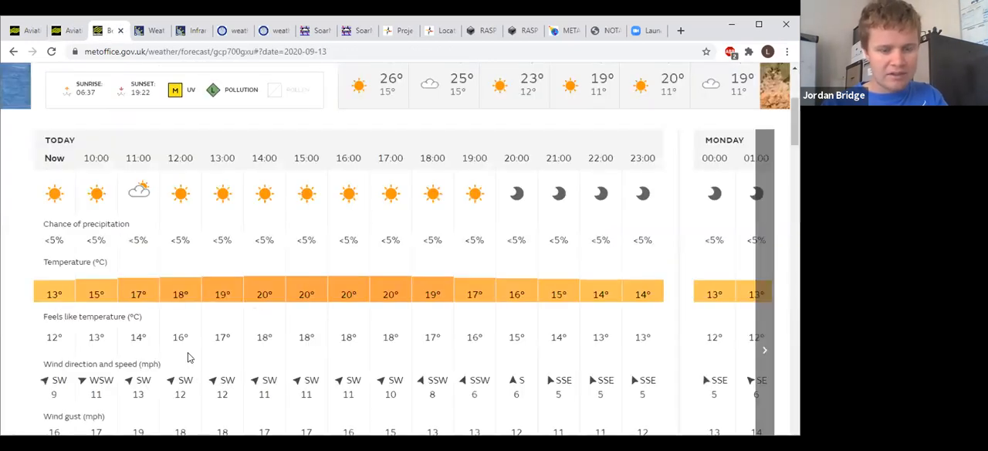
pyautogui.moveTo(285, 299)
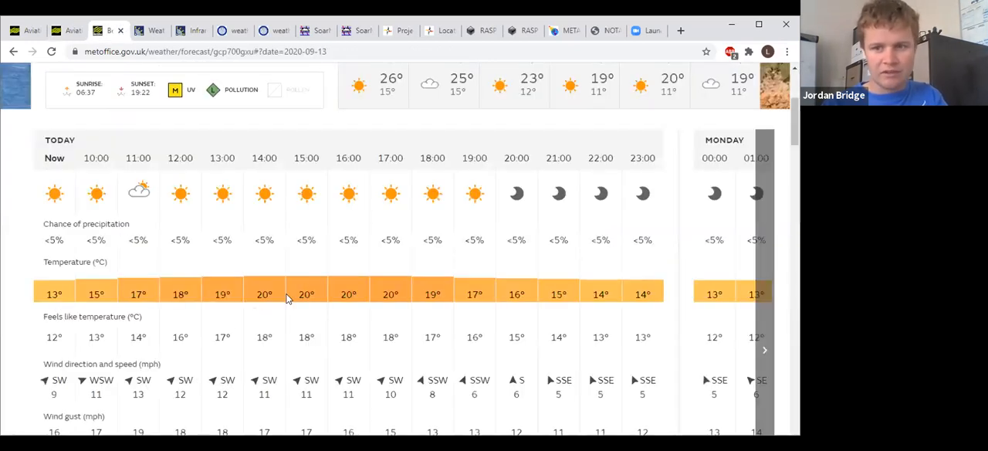
pyautogui.moveTo(57, 363)
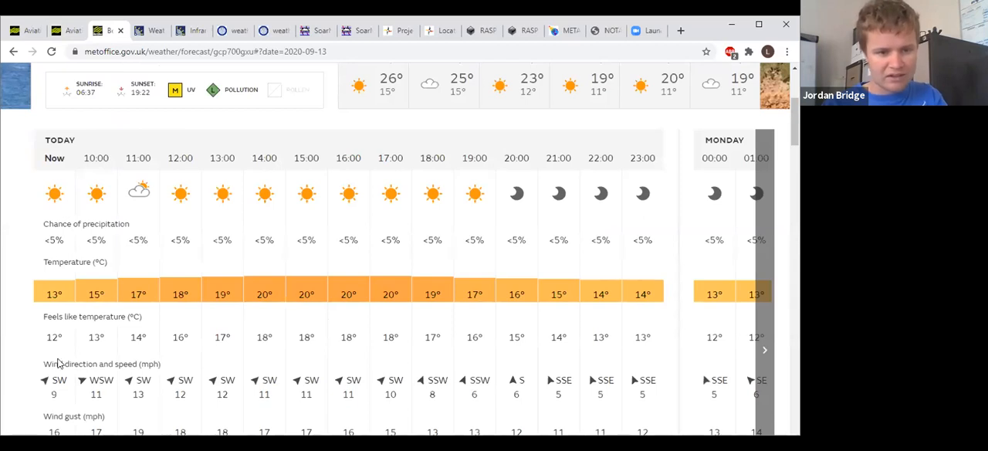
pyautogui.moveTo(415, 402)
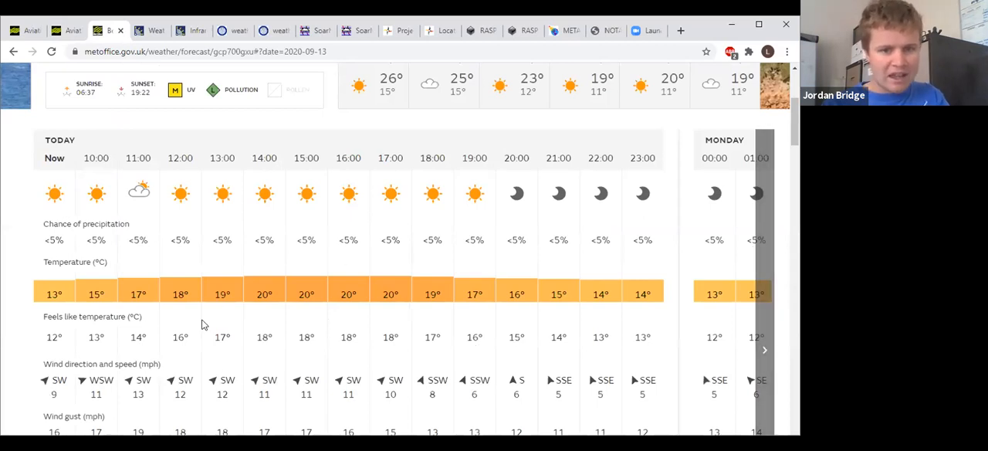
pyautogui.moveTo(325, 290)
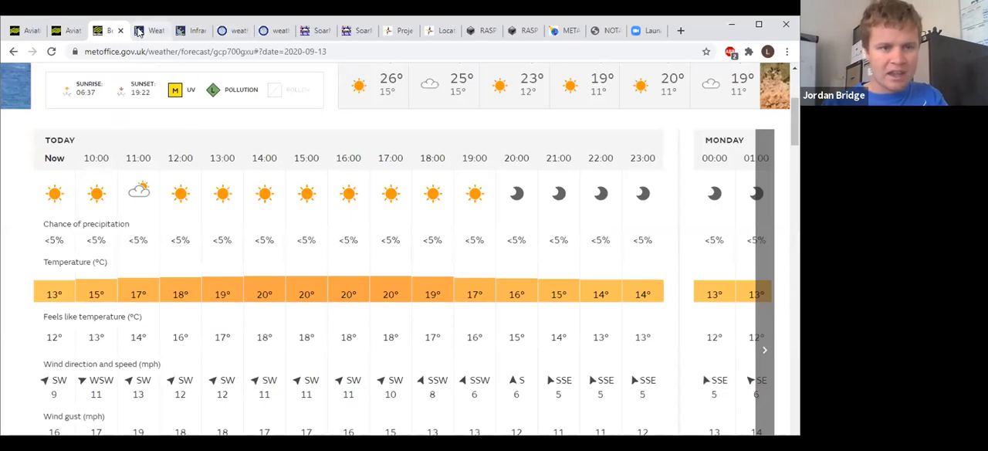
# Play the Sat24 UK visible loop (07:05–09:20) and stop on the latest image.
pyautogui.click(150, 30)
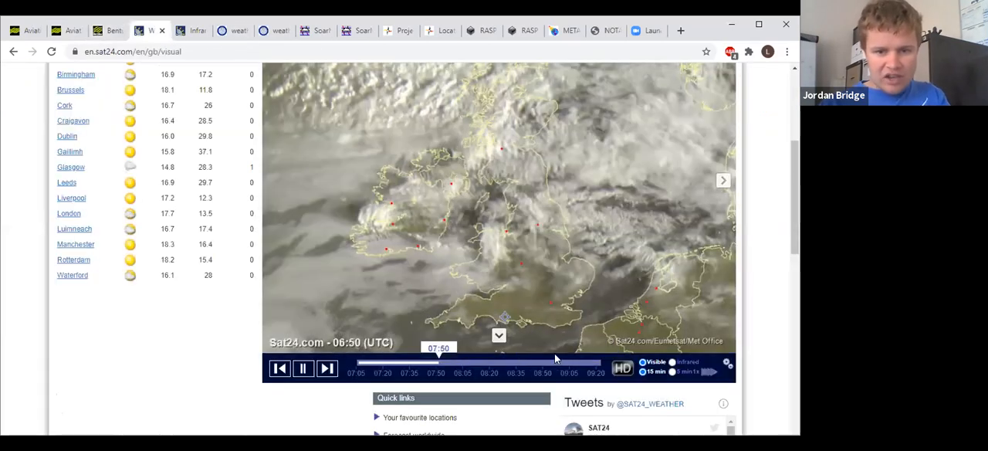
pyautogui.click(304, 368)
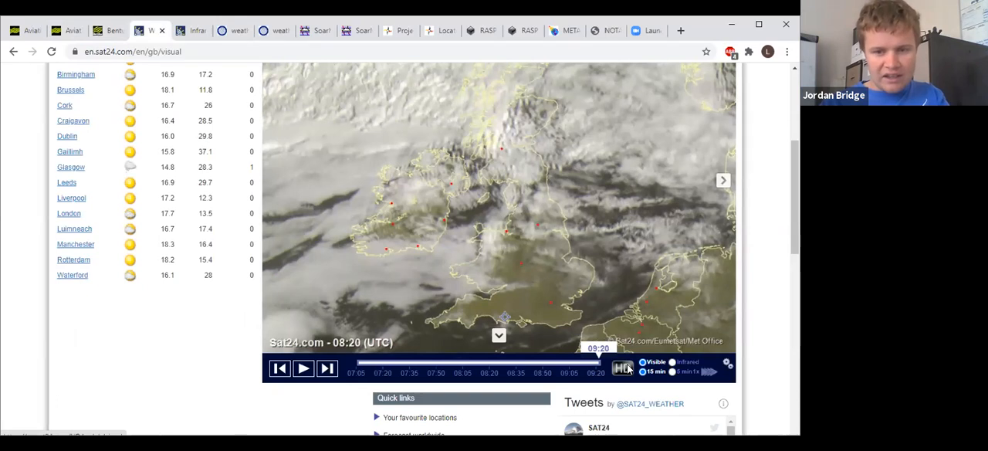
pyautogui.moveTo(555, 328)
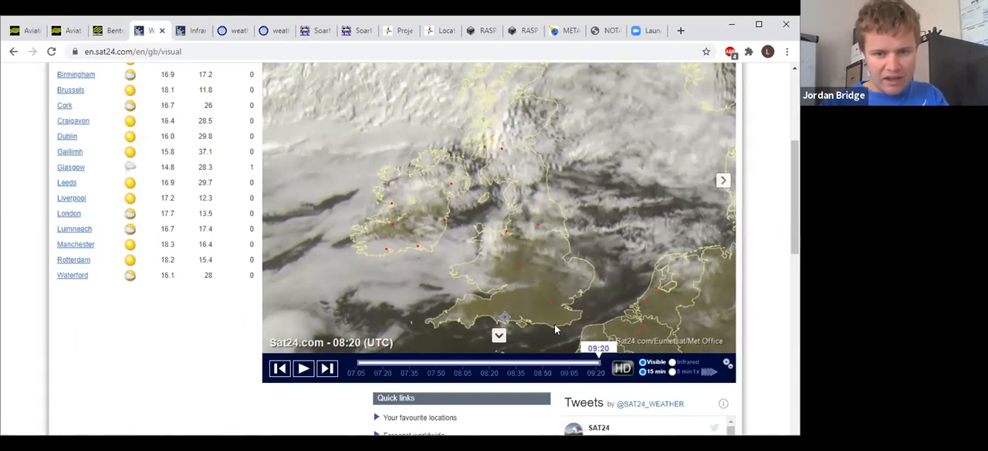
pyautogui.moveTo(448, 191)
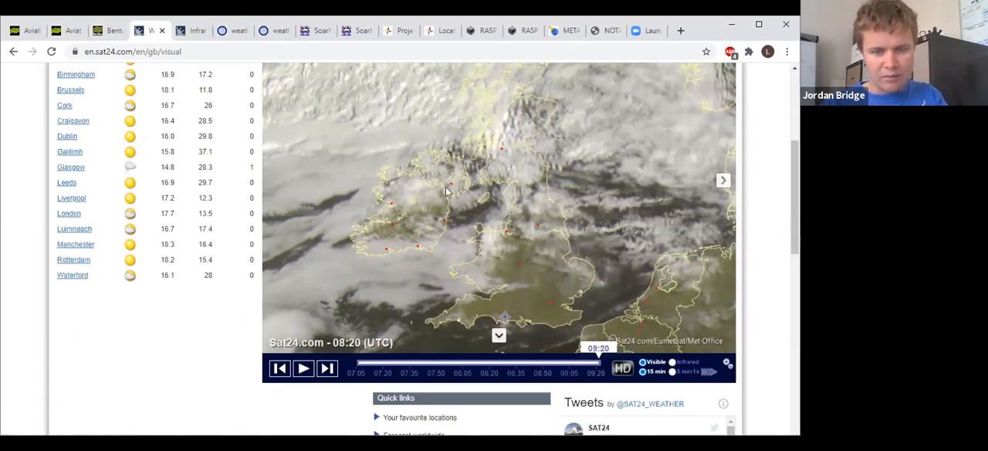
pyautogui.moveTo(442, 176)
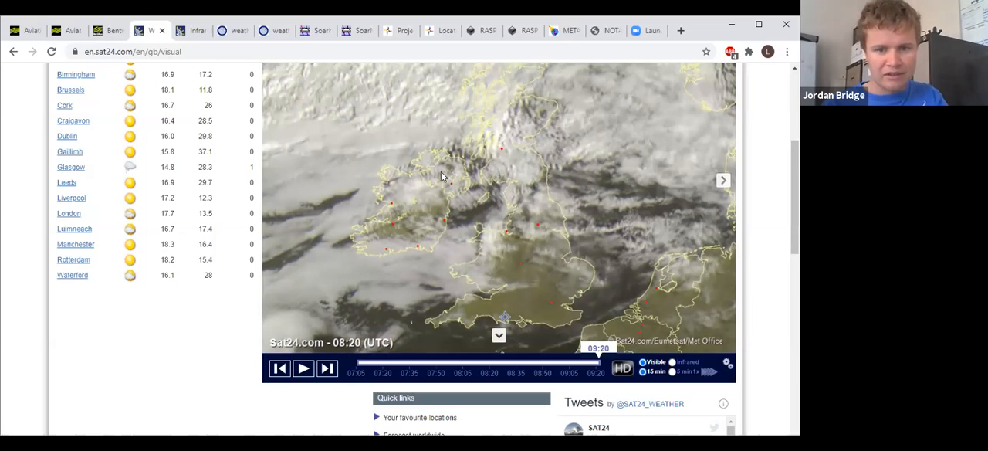
pyautogui.moveTo(396, 369)
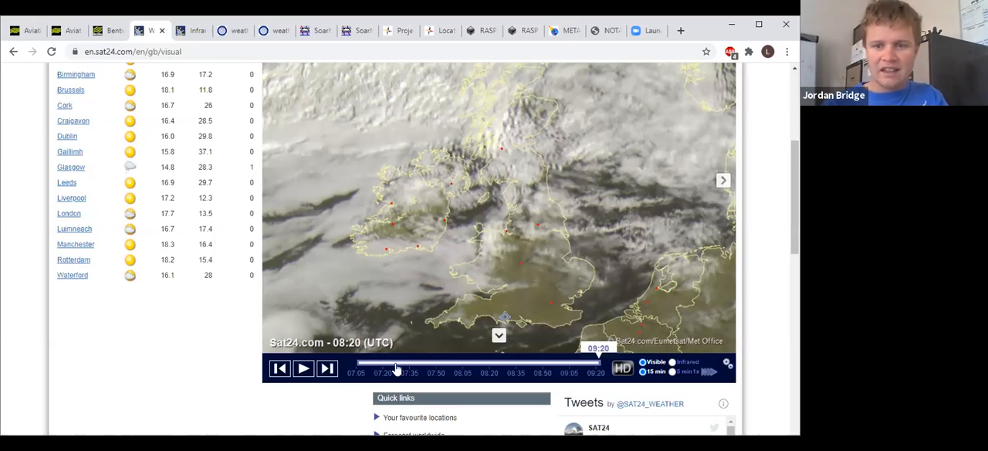
pyautogui.click(303, 368)
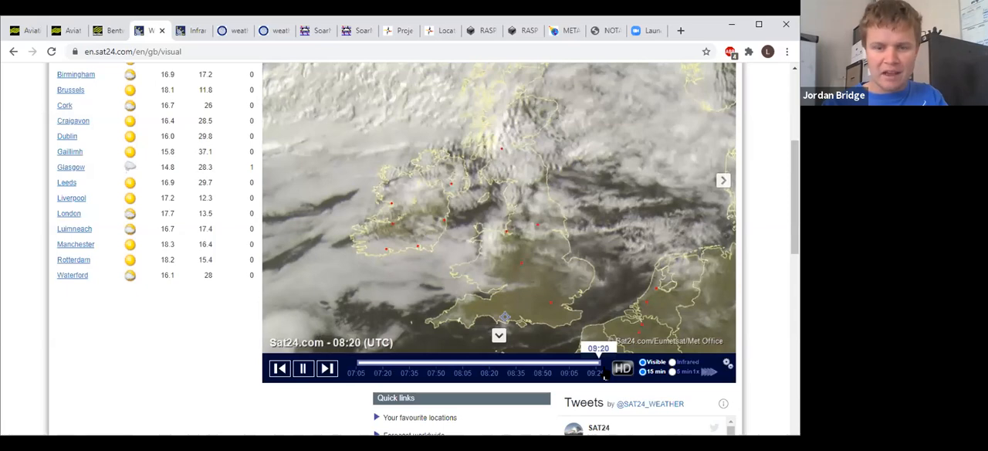
pyautogui.moveTo(520, 373)
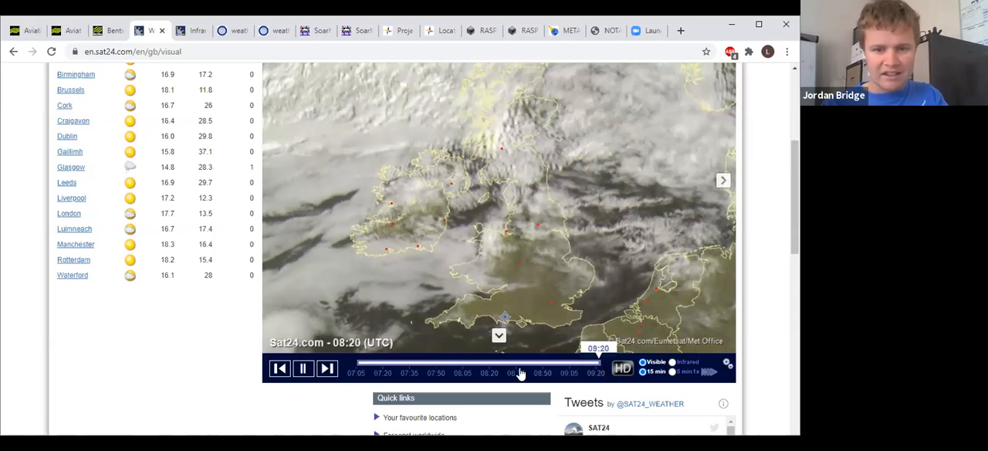
pyautogui.click(303, 367)
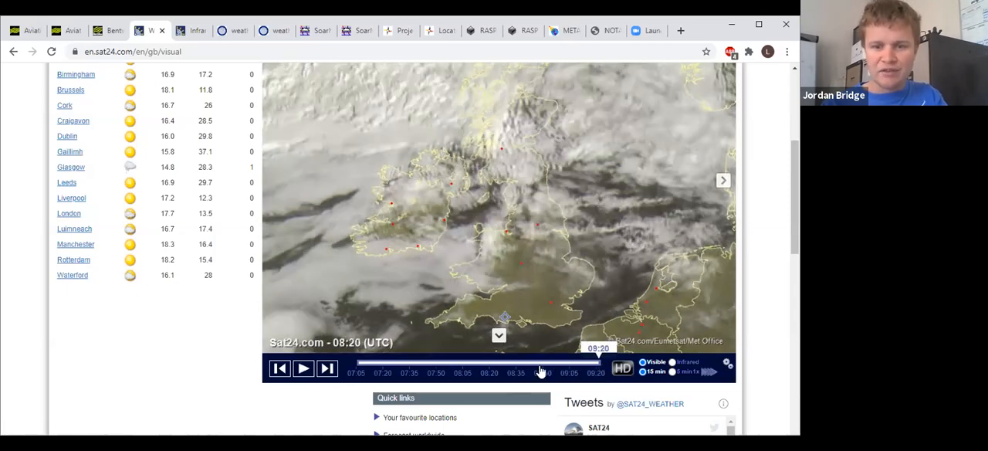
pyautogui.click(303, 368)
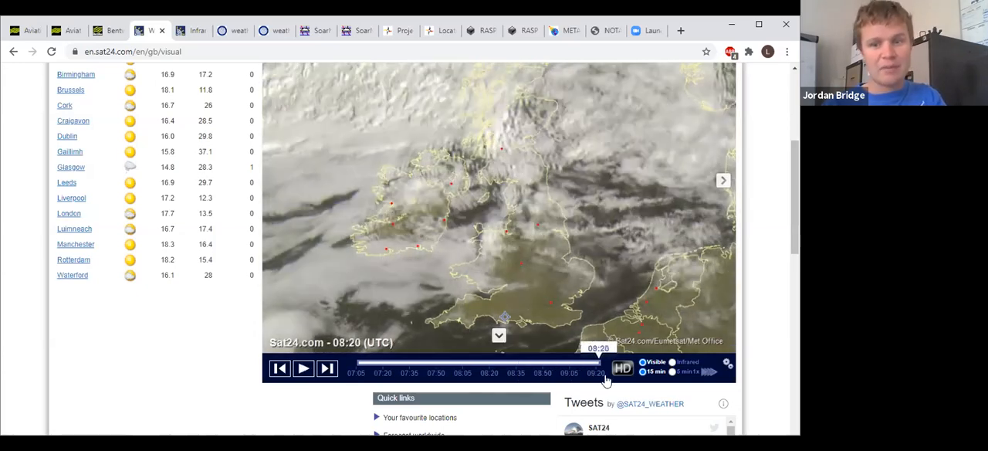
pyautogui.moveTo(606, 376); pyautogui.dragTo(554, 376)
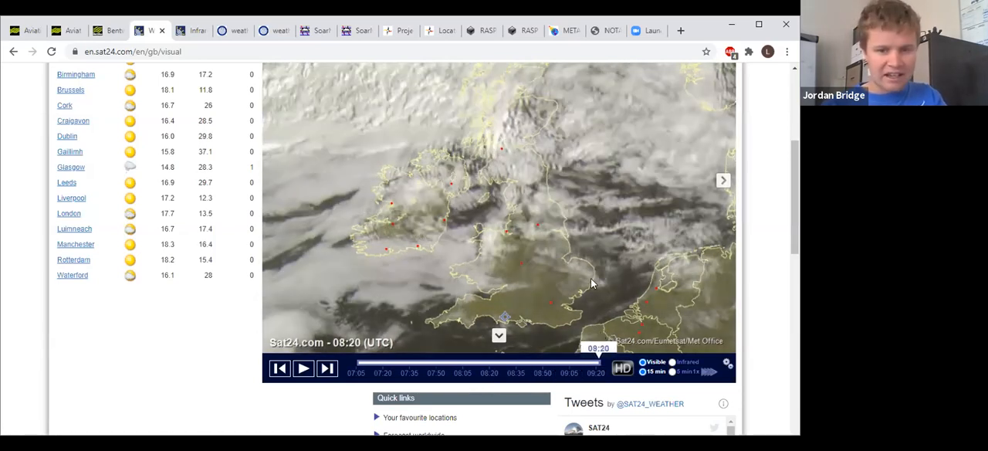
pyautogui.moveTo(421, 335)
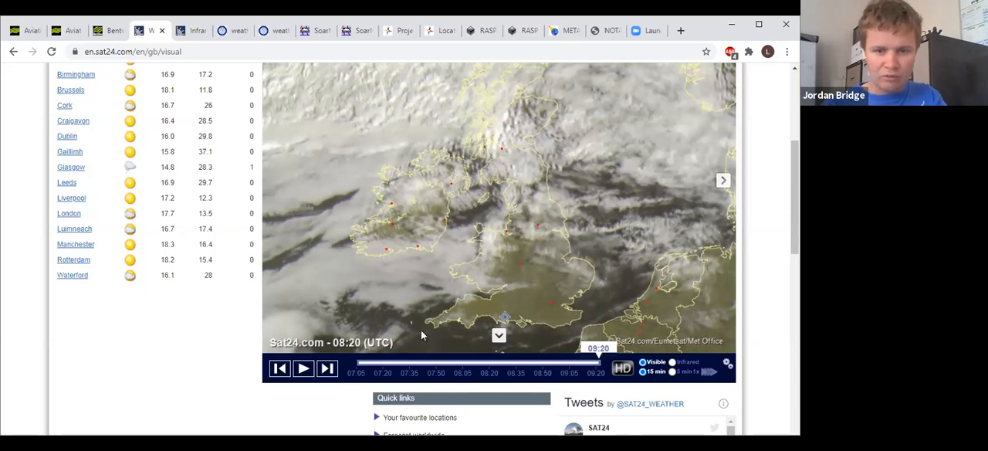
pyautogui.moveTo(428, 309)
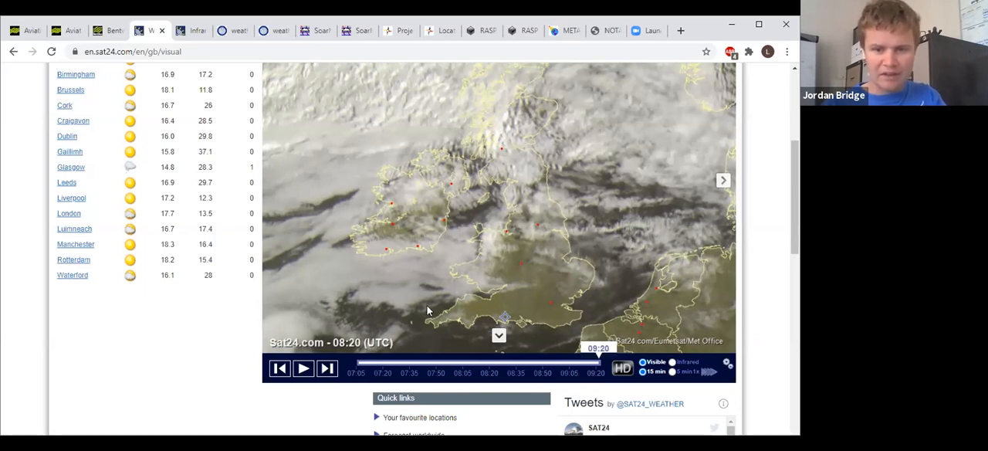
pyautogui.moveTo(345, 322)
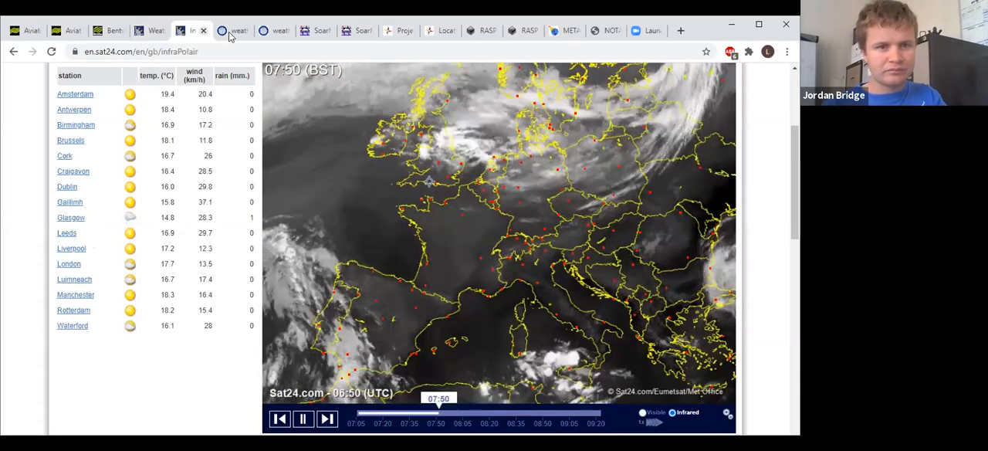
# Open the WeatherOnline GFS chart for the United Kingdom, Sunday 15:00 UTC.
pyautogui.click(232, 30)
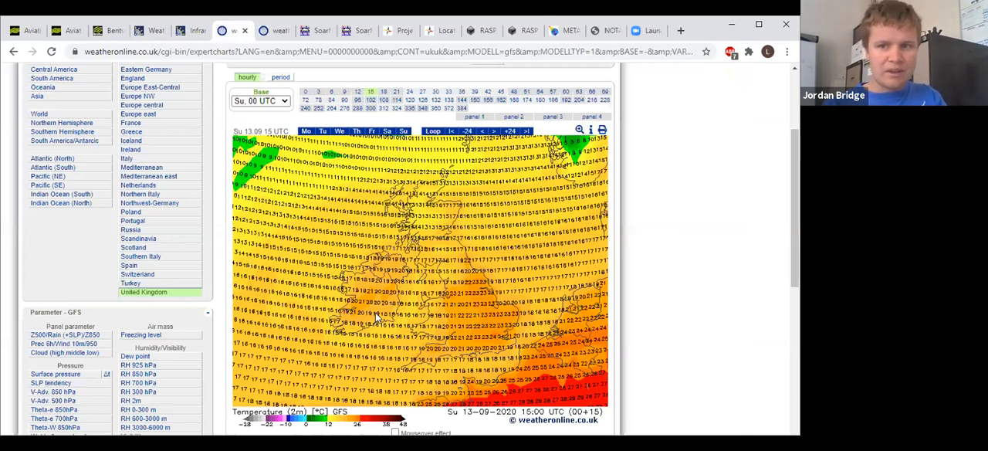
pyautogui.moveTo(423, 423)
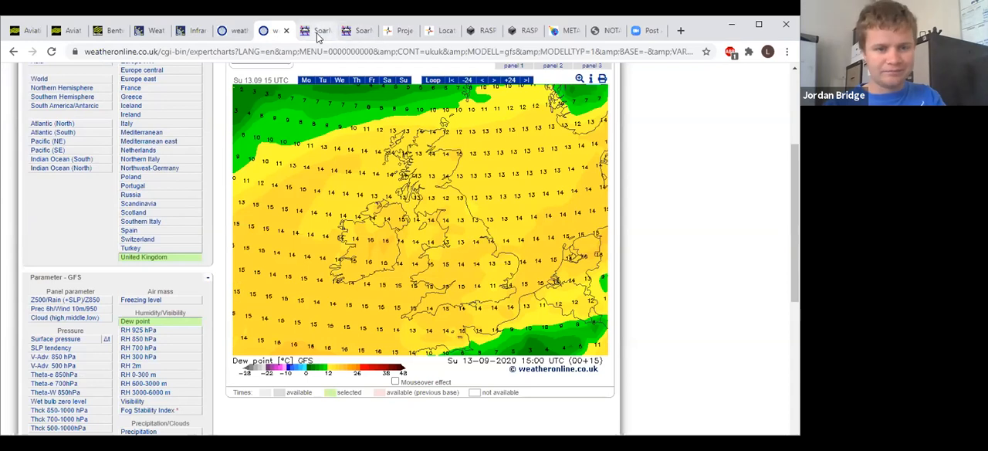
# Check SoarMet's current Lasham readings, then view the SSE-facing clubhouse webcam.
pyautogui.click(315, 31)
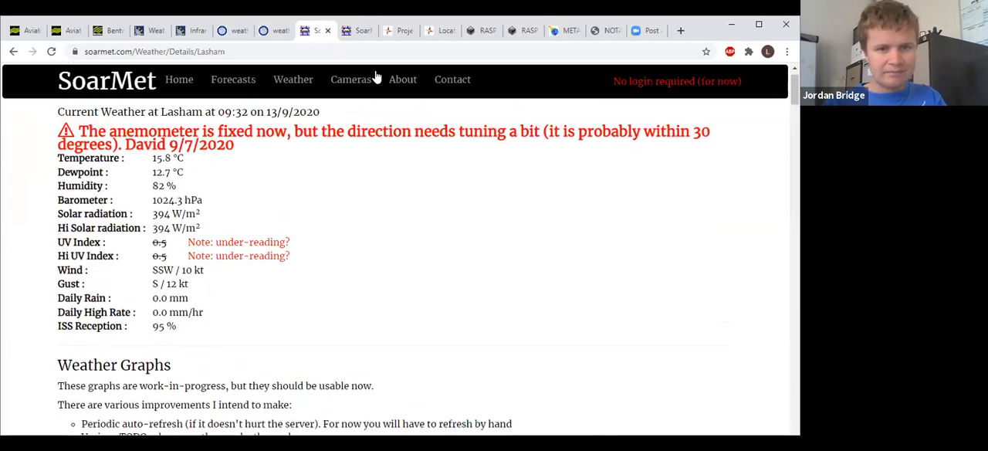
pyautogui.click(351, 30)
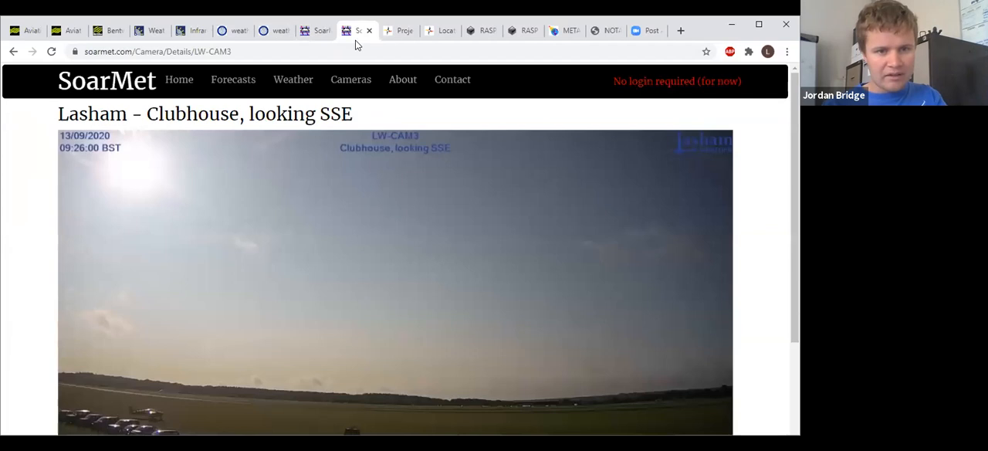
pyautogui.click(51, 51)
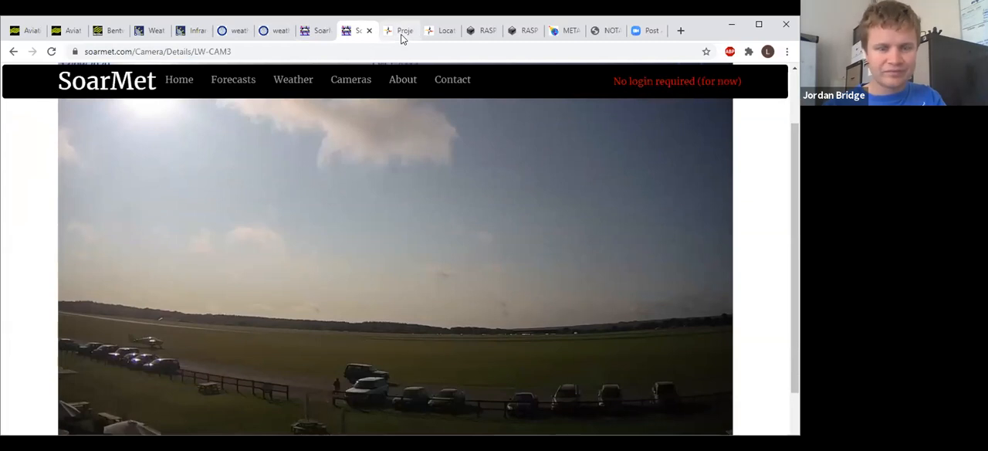
# Page TopMeteo's England and Wales cloud map hour by hour to around 16 UTC.
pyautogui.click(399, 30)
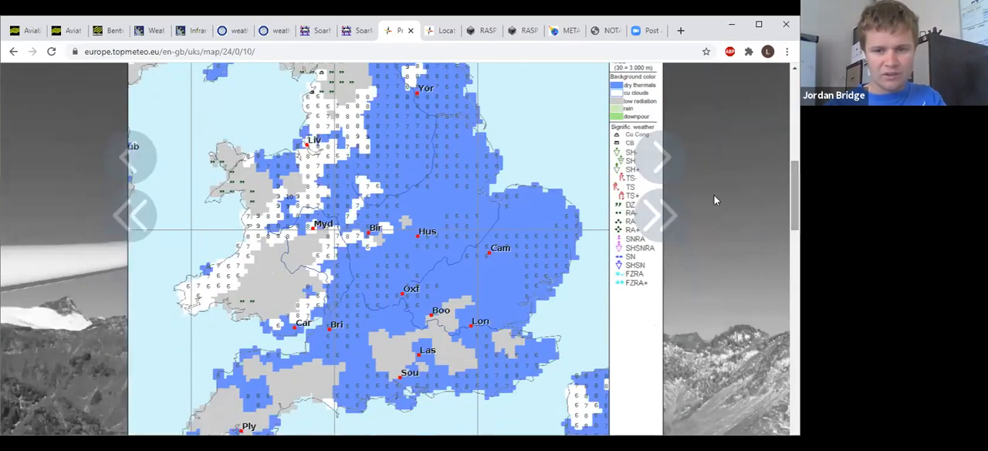
pyautogui.click(660, 157)
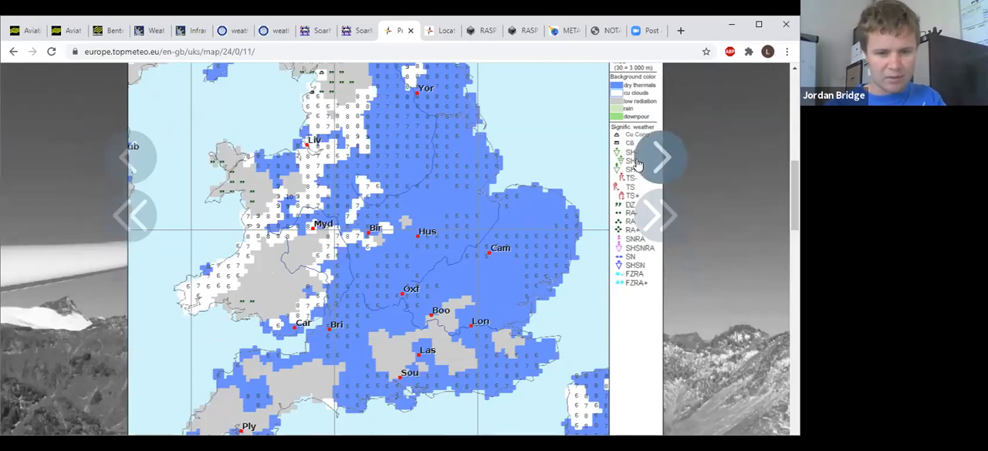
pyautogui.click(660, 157)
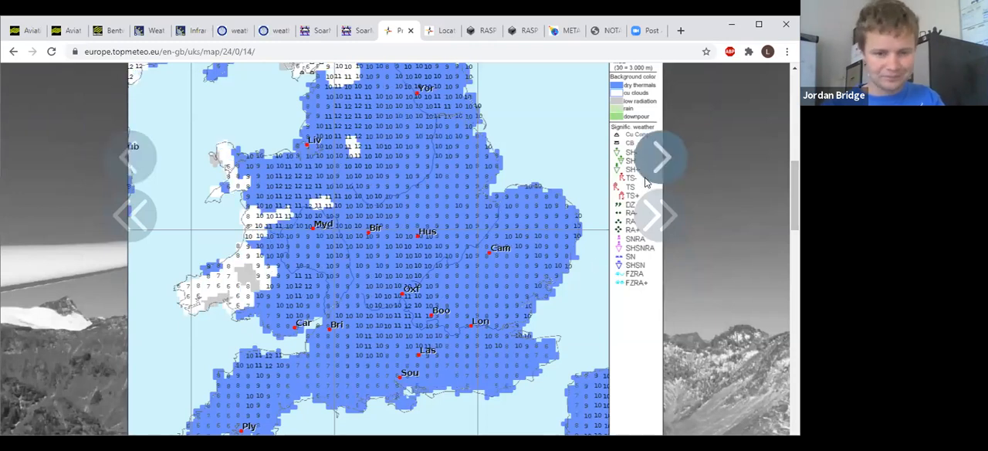
pyautogui.click(660, 157)
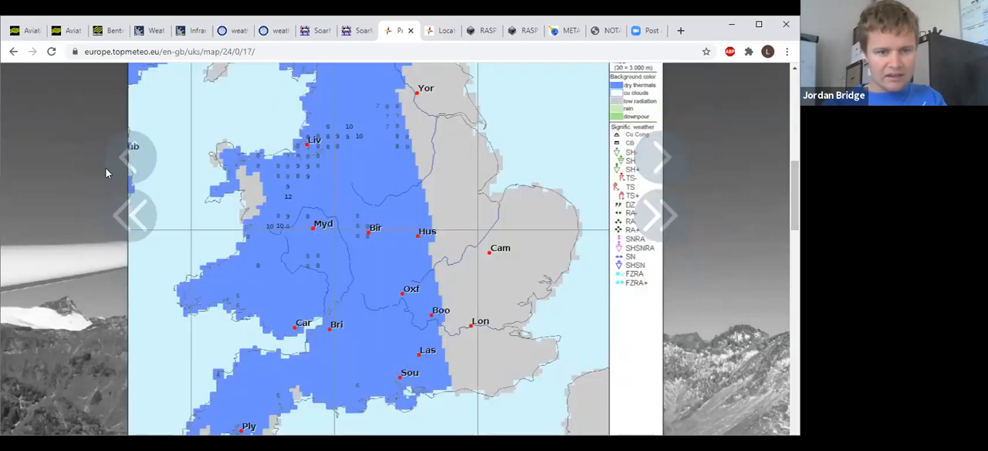
pyautogui.click(660, 157)
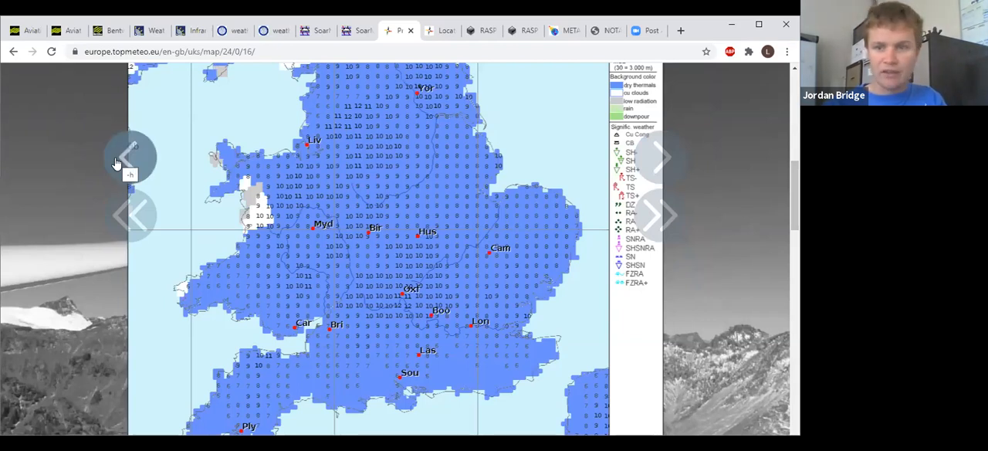
pyautogui.click(127, 157)
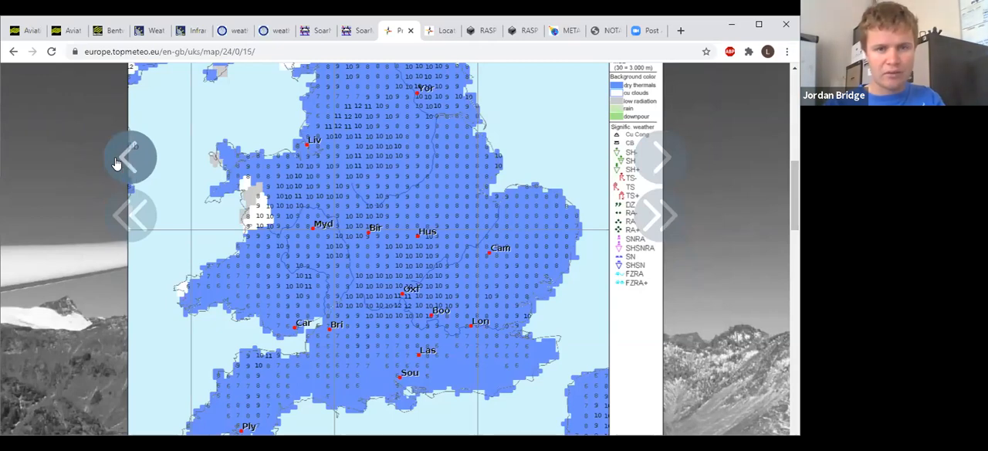
pyautogui.click(130, 157)
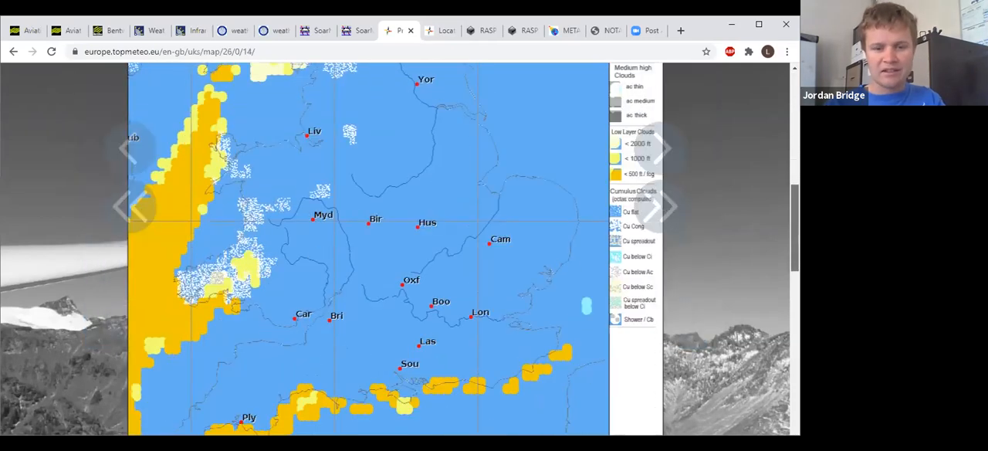
pyautogui.click(664, 148)
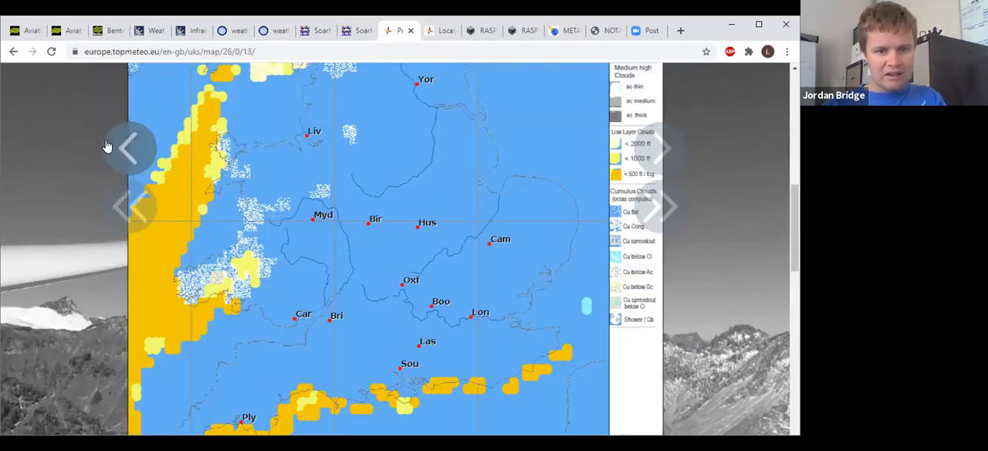
pyautogui.click(664, 149)
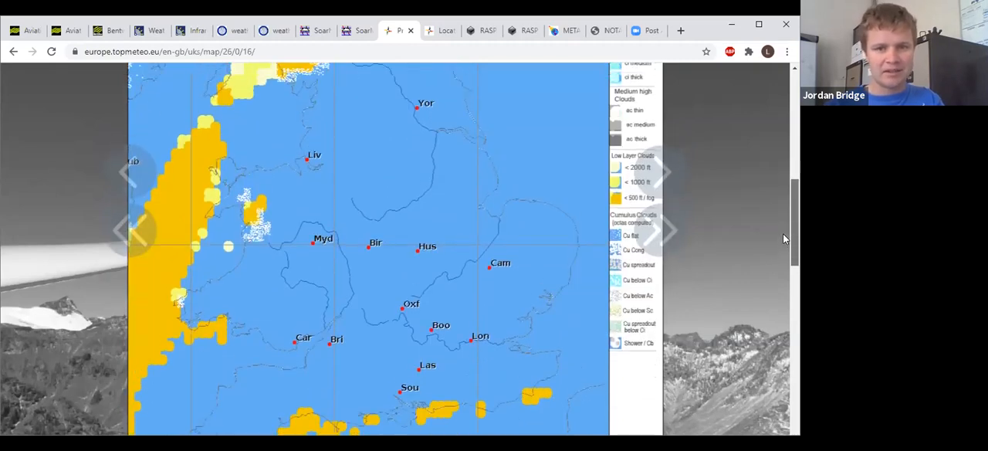
# Show TopMeteo's Lasham table of hourly thermal strength, radiation, winds and temperatures.
pyautogui.click(440, 30)
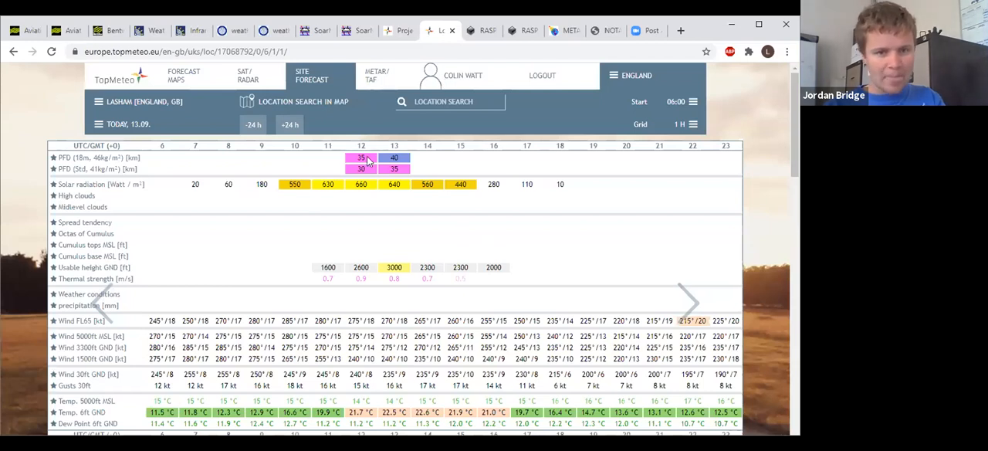
pyautogui.moveTo(414, 281)
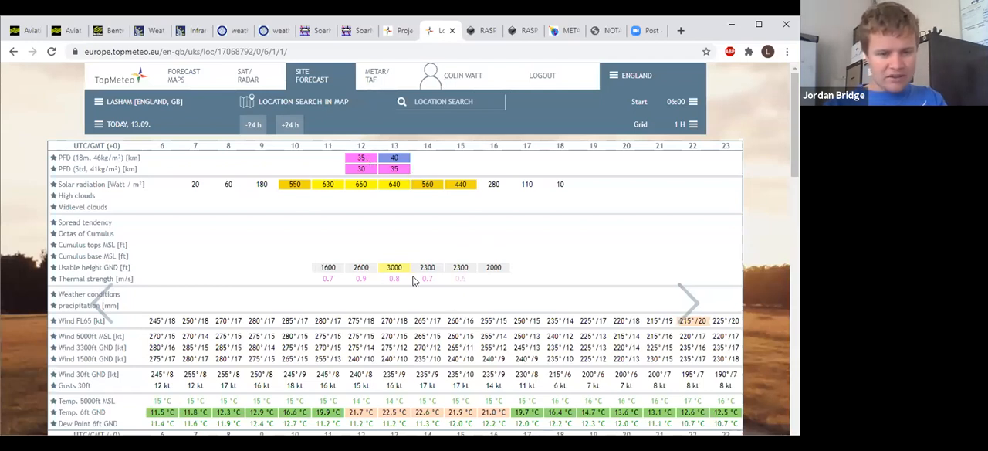
pyautogui.moveTo(448, 380)
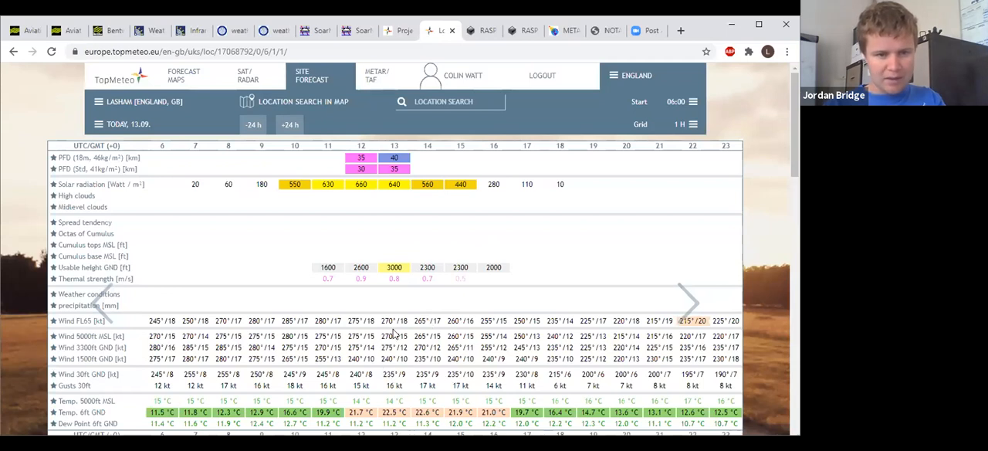
pyautogui.moveTo(385, 278)
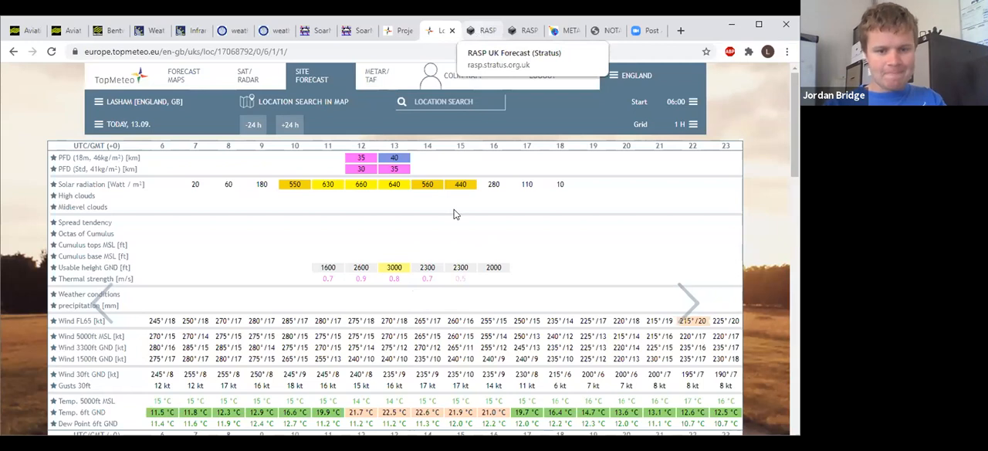
# View RASP's Fairford 1500 BST skew-T for Sunday 13 Sep, scrolling down the profile.
pyautogui.click(490, 30)
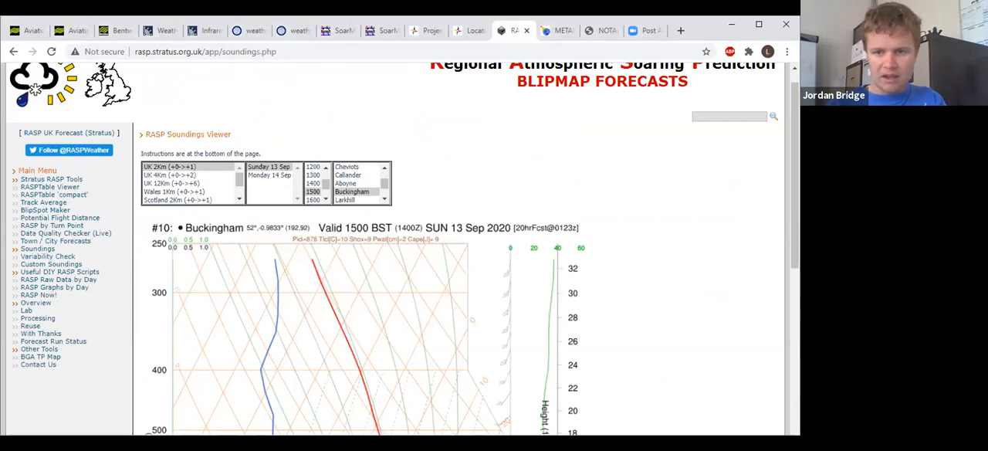
pyautogui.scroll(-3)
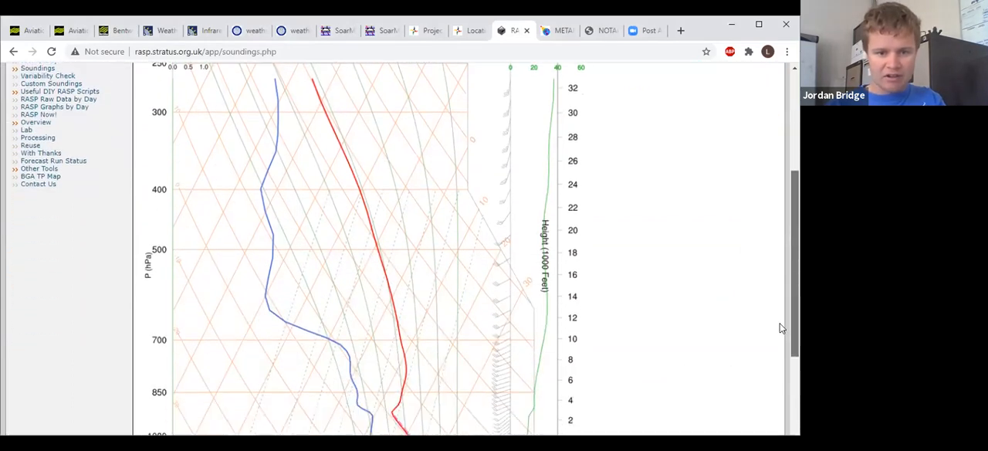
pyautogui.scroll(-3)
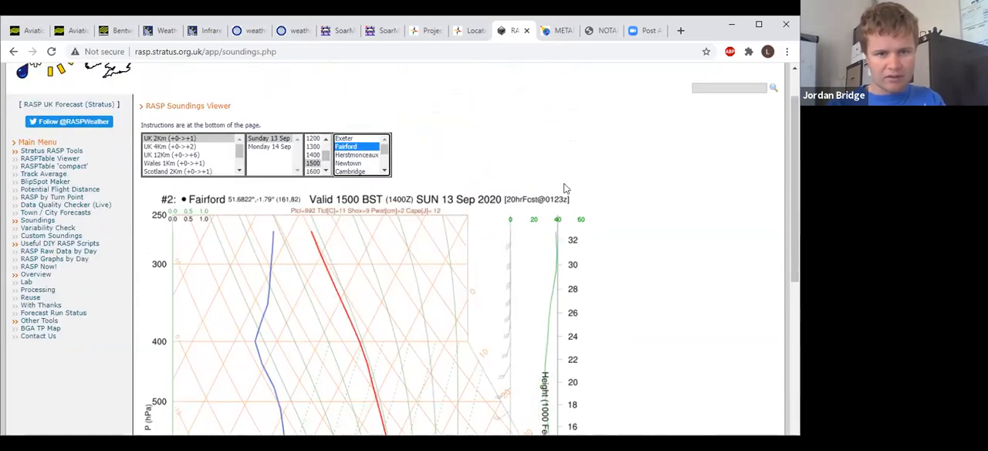
pyautogui.scroll(-3)
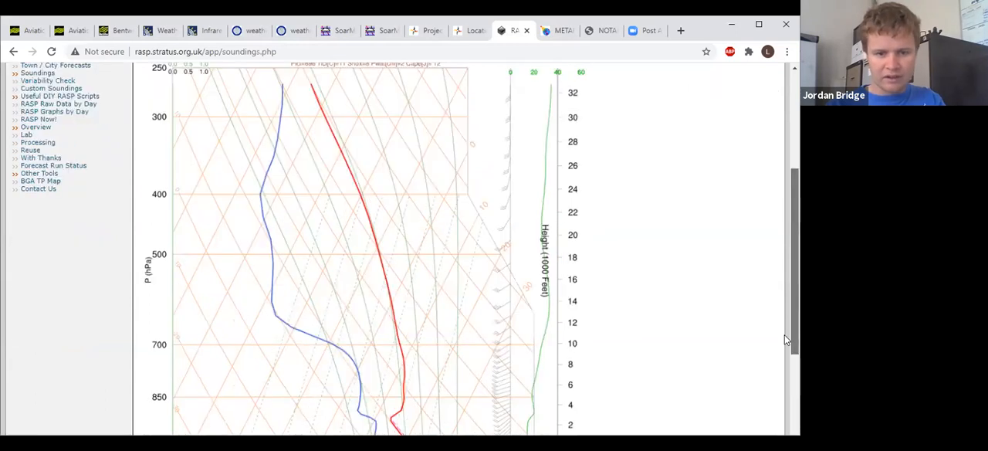
pyautogui.scroll(-3)
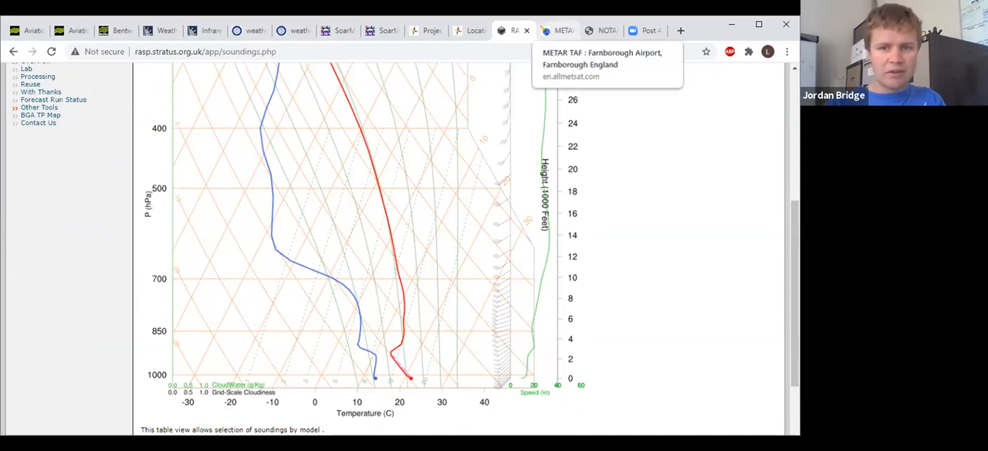
# Show Farnborough's METAR and TAF: southwesterly 7 kt, 15°C, 10 km visibility.
pyautogui.click(556, 30)
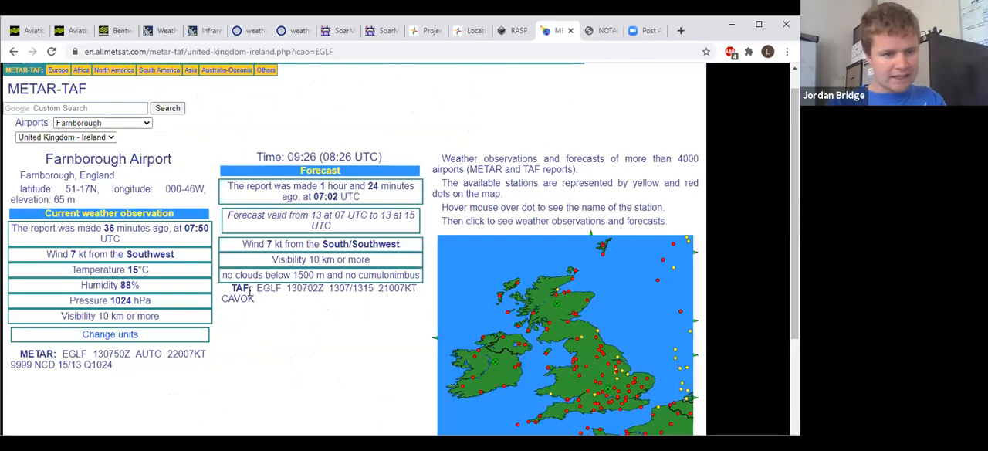
pyautogui.scroll(-3)
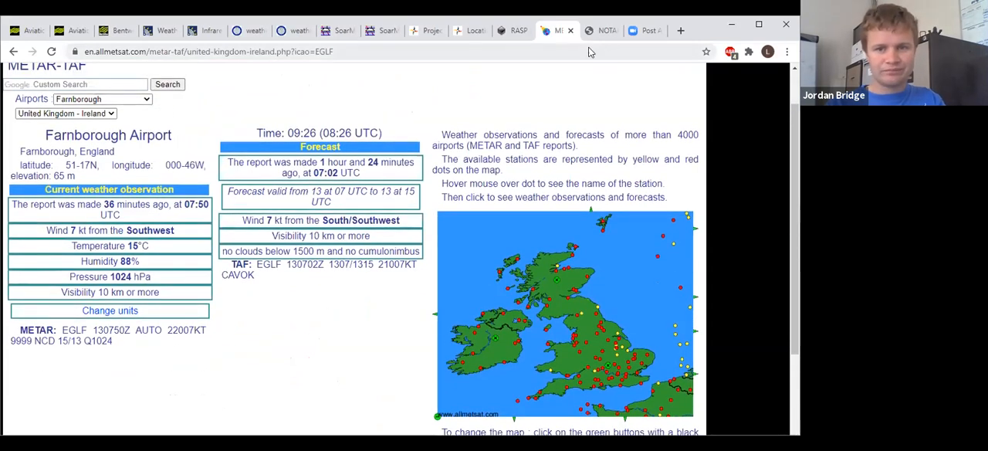
# Scroll the southern England NOTAM PDF to entries 18 and 19 on page 6.
pyautogui.click(601, 30)
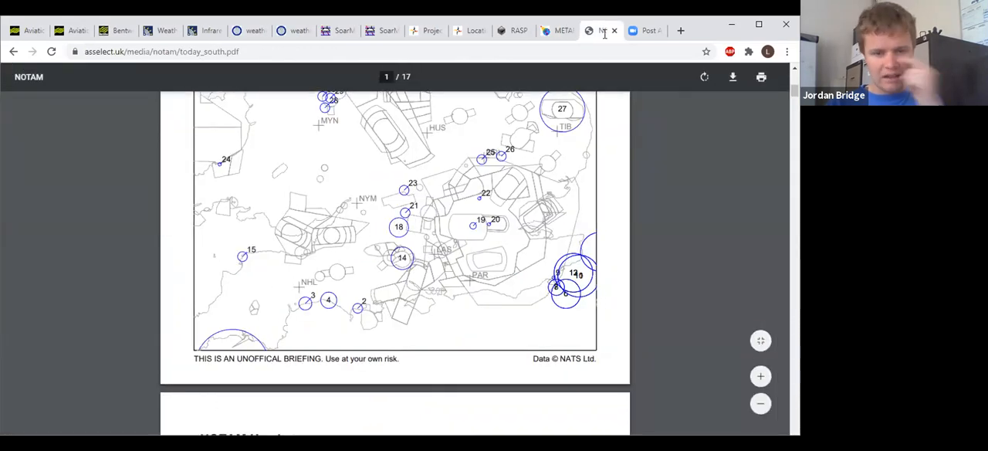
pyautogui.scroll(-3)
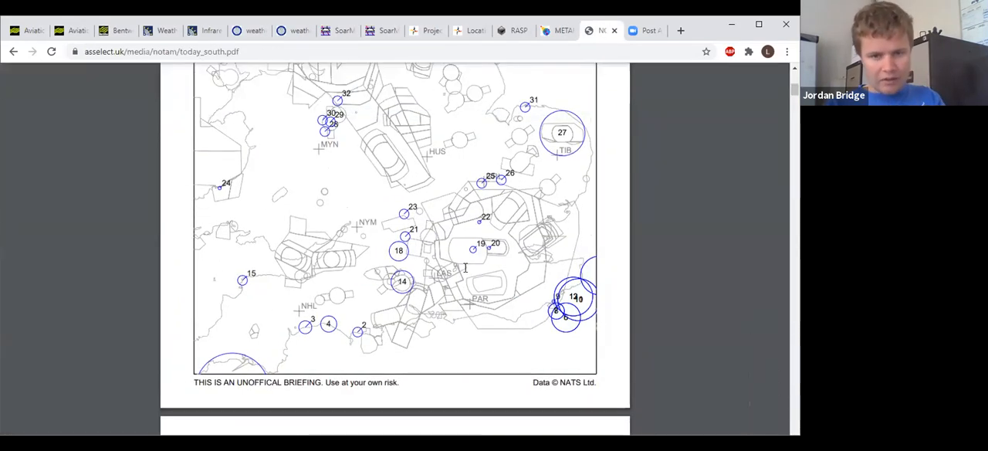
pyautogui.scroll(-3)
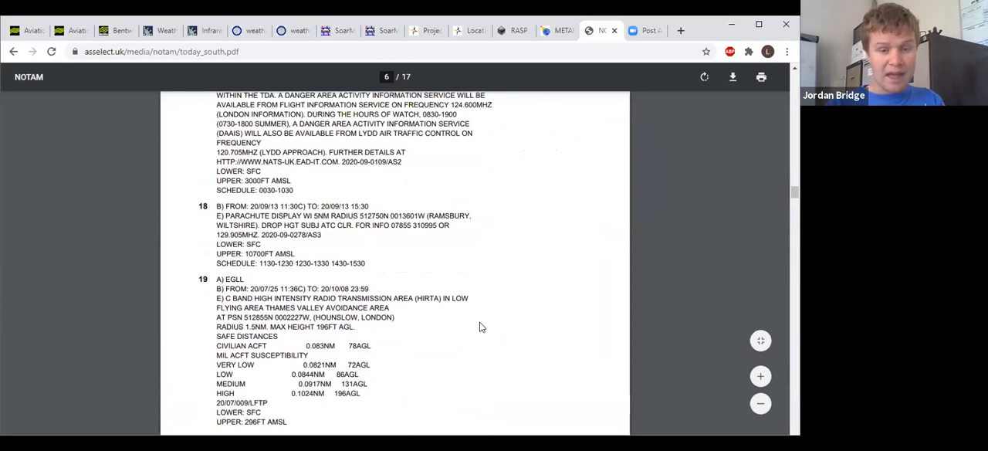
pyautogui.scroll(3)
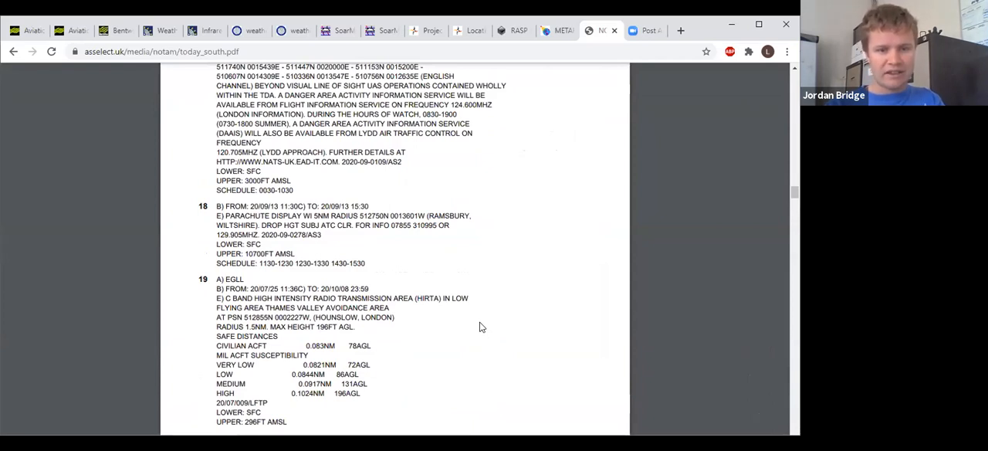
# Return to page 1 of the NOTAM PDF showing the EGTT NavPlot warnings map, numbered 33–37.
pyautogui.doubleClick(237, 234)
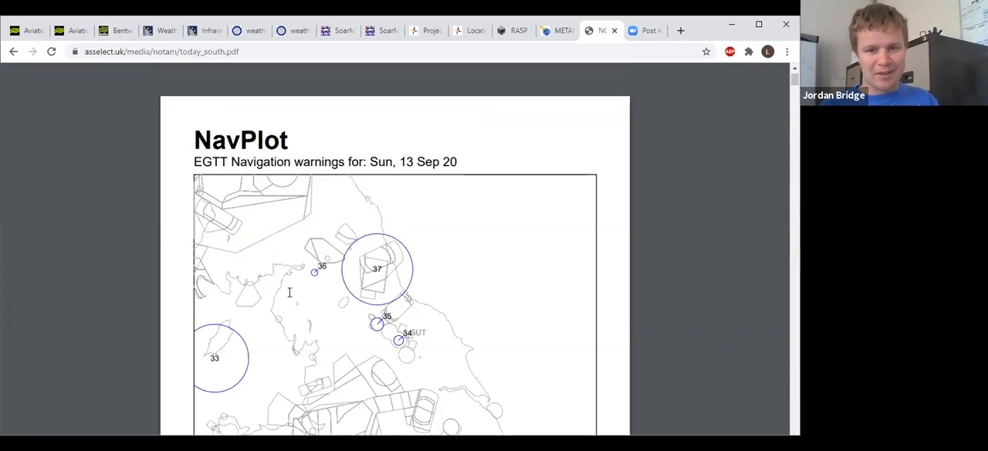
pyautogui.scroll(-3)
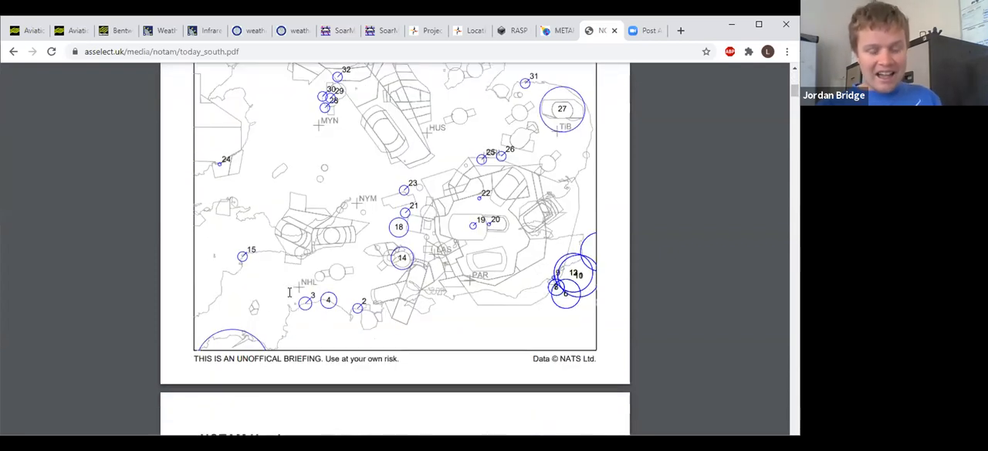
pyautogui.scroll(-3)
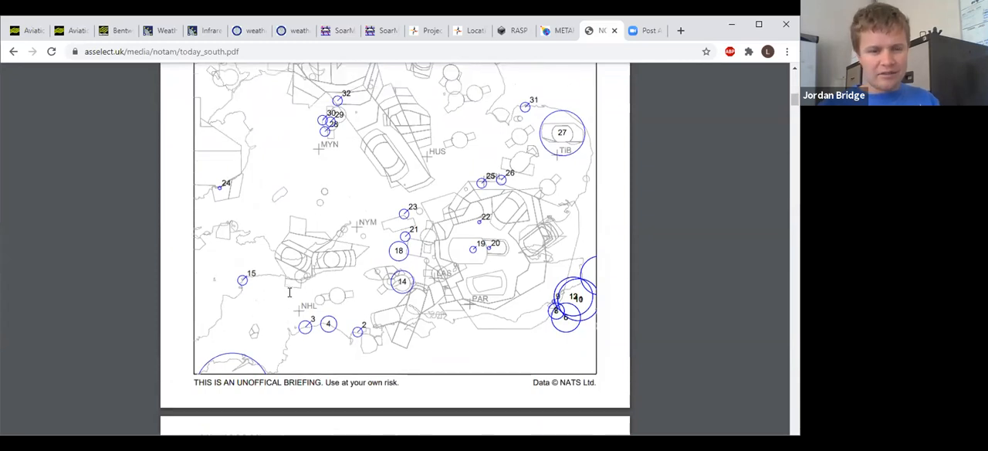
pyautogui.scroll(-3)
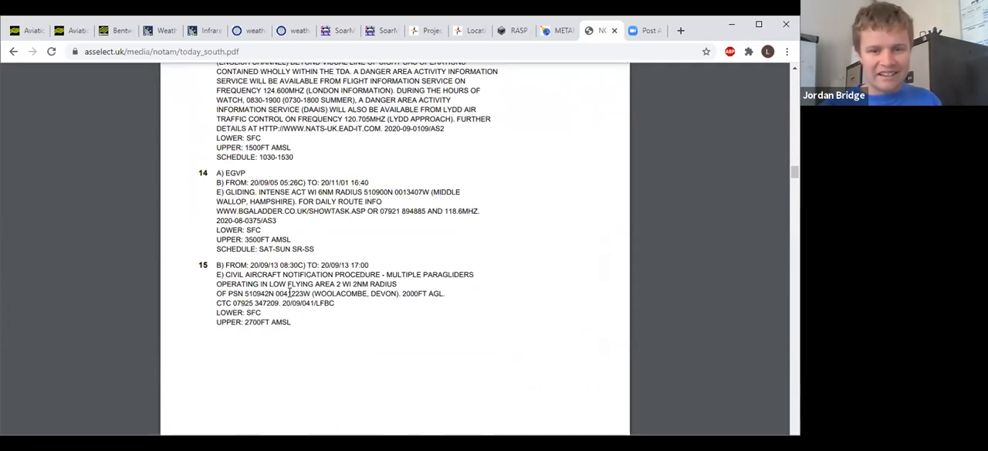
pyautogui.scroll(-3)
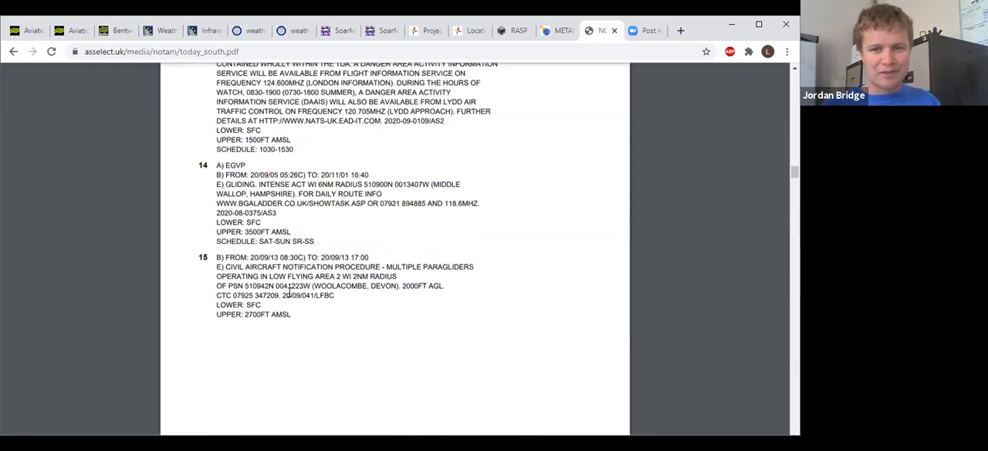
pyautogui.scroll(-3)
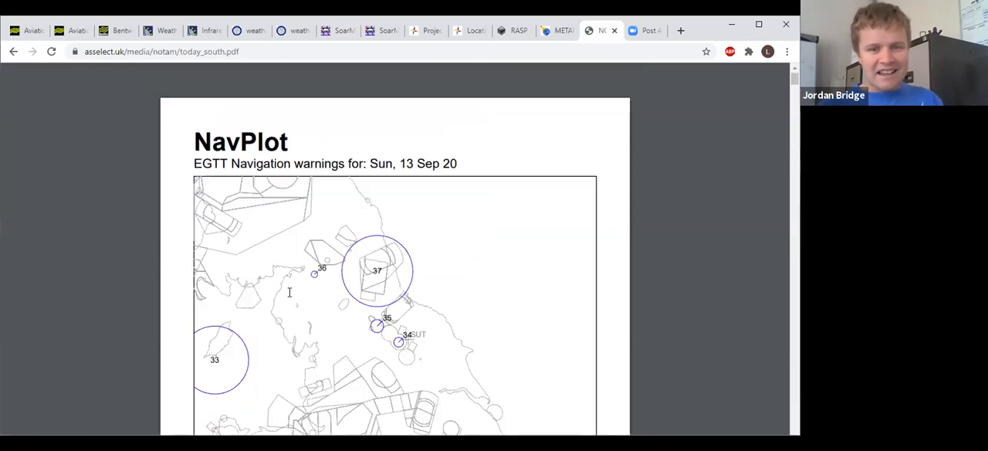
pyautogui.scroll(-3)
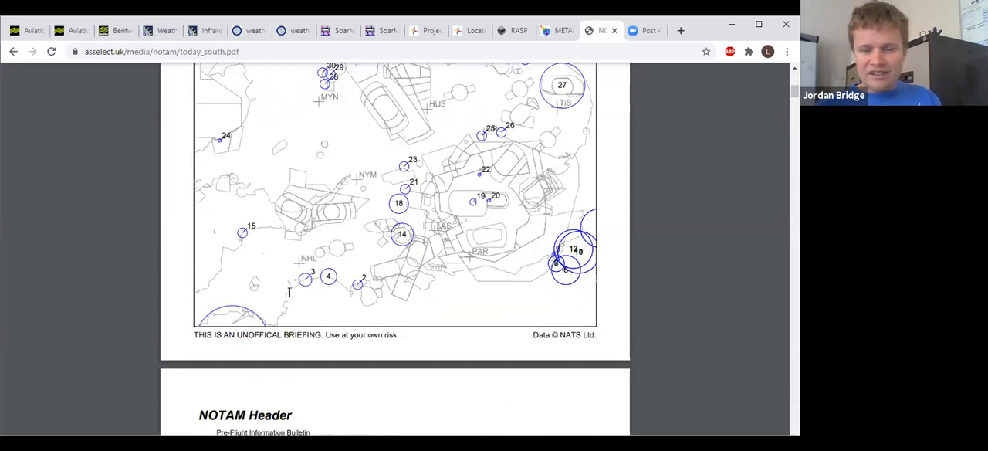